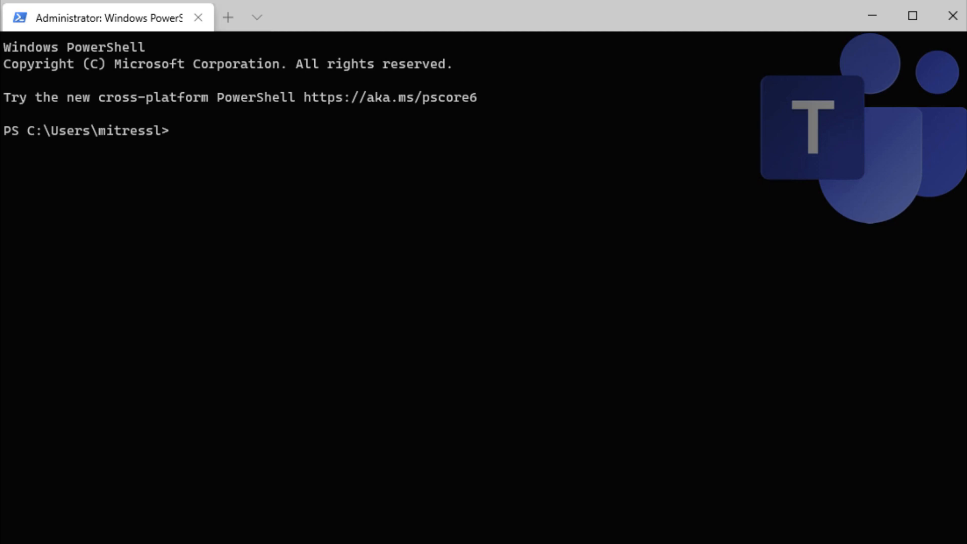
# Step: Store the tenant admin credentials (x956366.onmicrosoft.com account and password) in $Cred via Get-Credential
pyautogui.write('$Cred = Get-Credential')
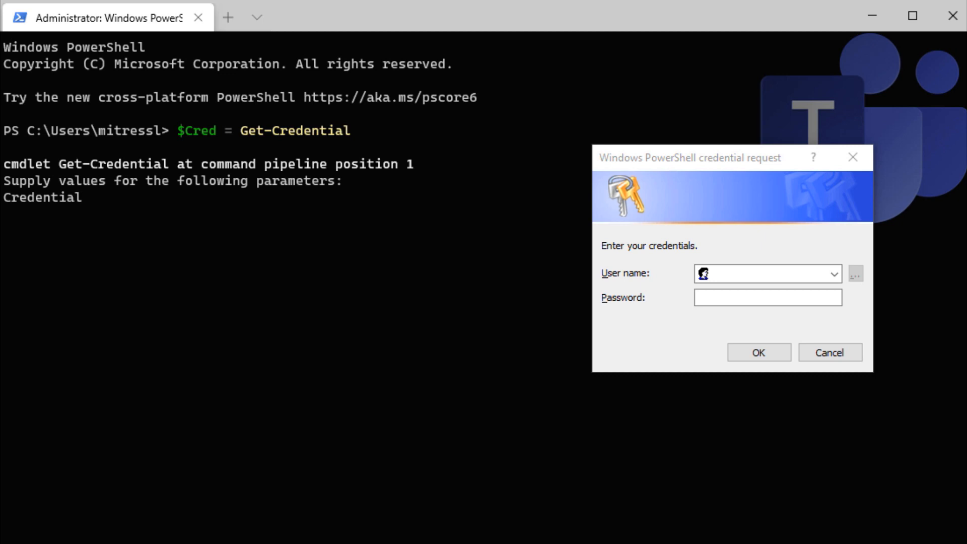
pyautogui.write('x956366.onmicrosoft.com')
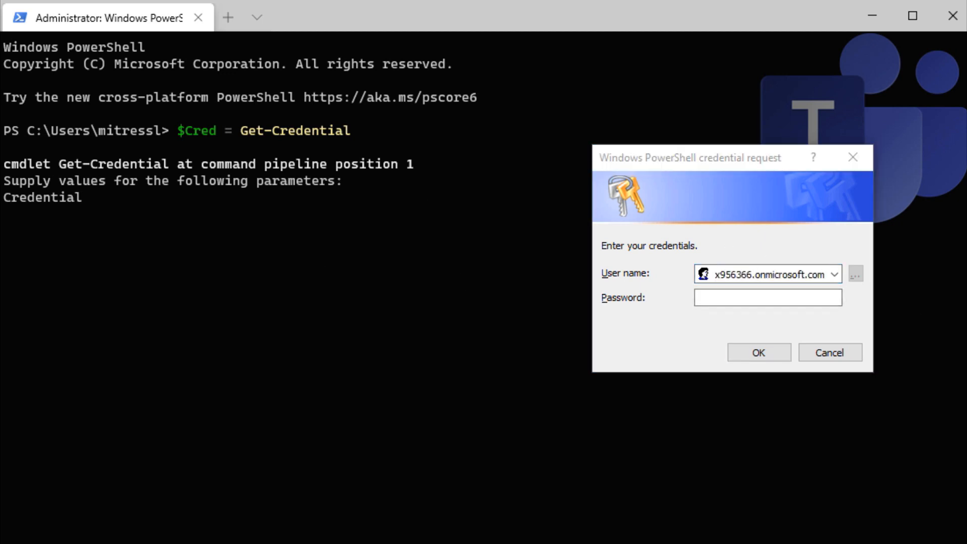
pyautogui.click(767, 297)
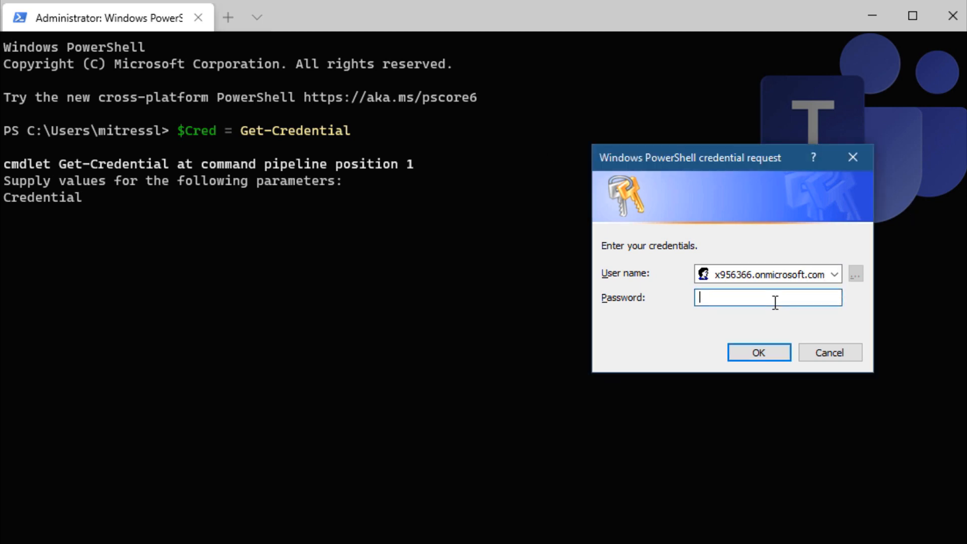
pyautogui.click(829, 353)
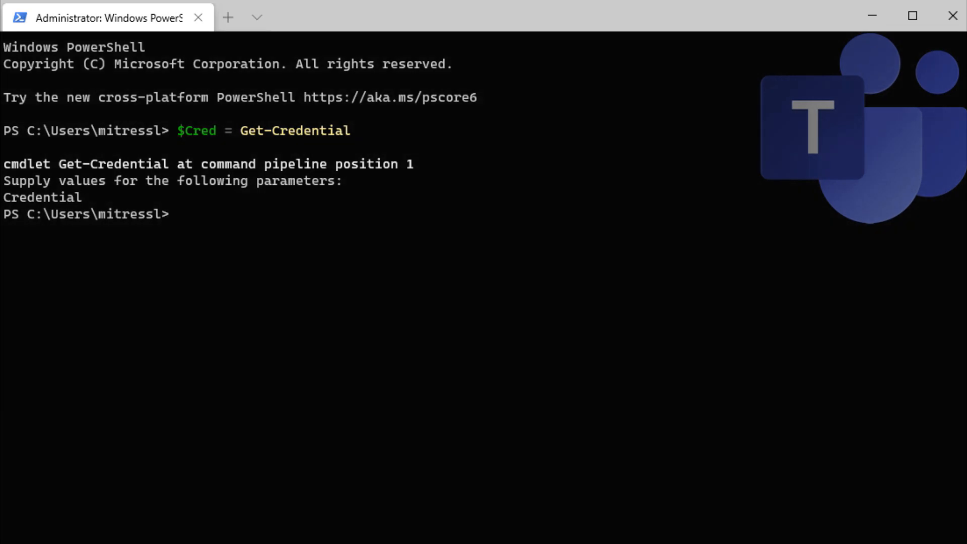
pyautogui.moveTo(529, 171)
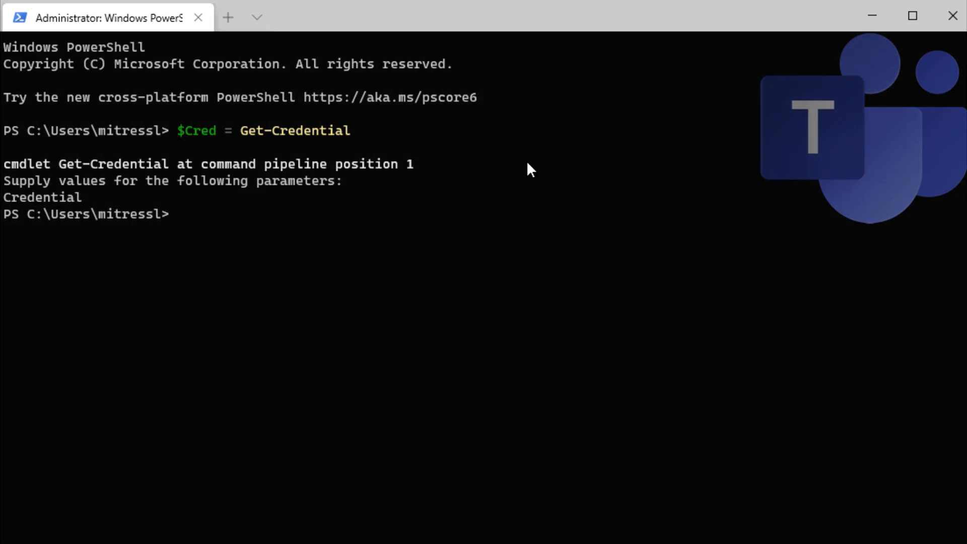
# Step: Run Connect-ExchangeOnline -Credential $Cred -ShowProgress $true to open the Exchange Online session
pyautogui.write('Connect-ExchangeOnline -Credential $Cred -ShowProgress $true')
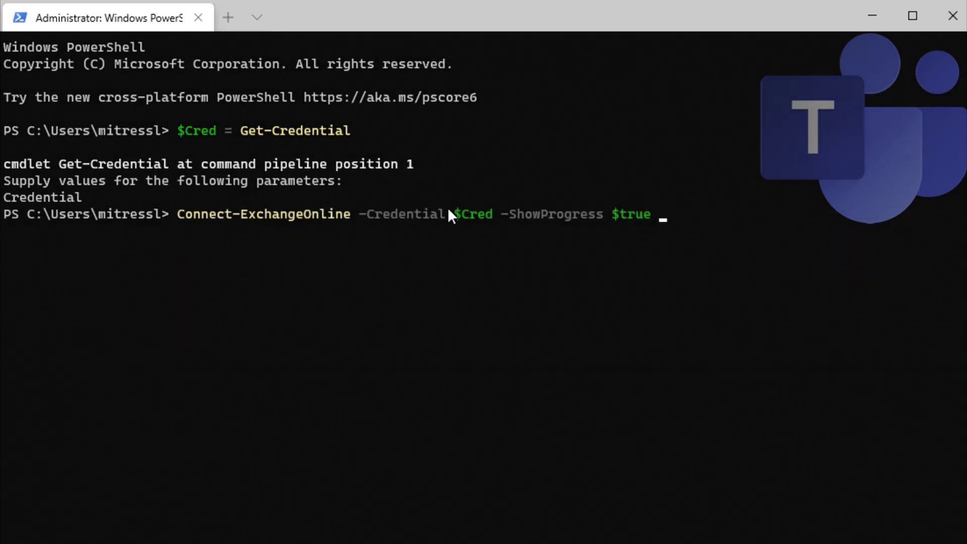
pyautogui.moveTo(364, 220)
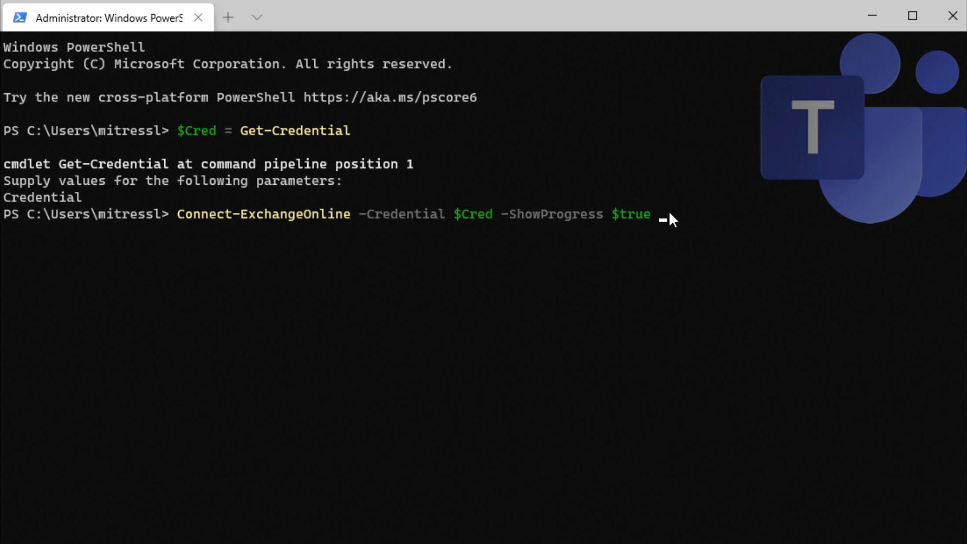
pyautogui.press('Return')
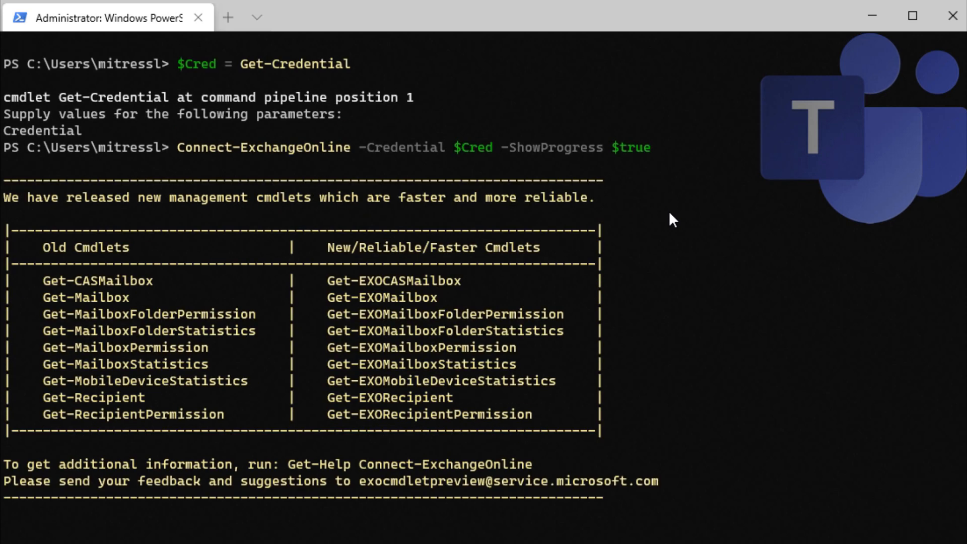
pyautogui.moveTo(456, 221)
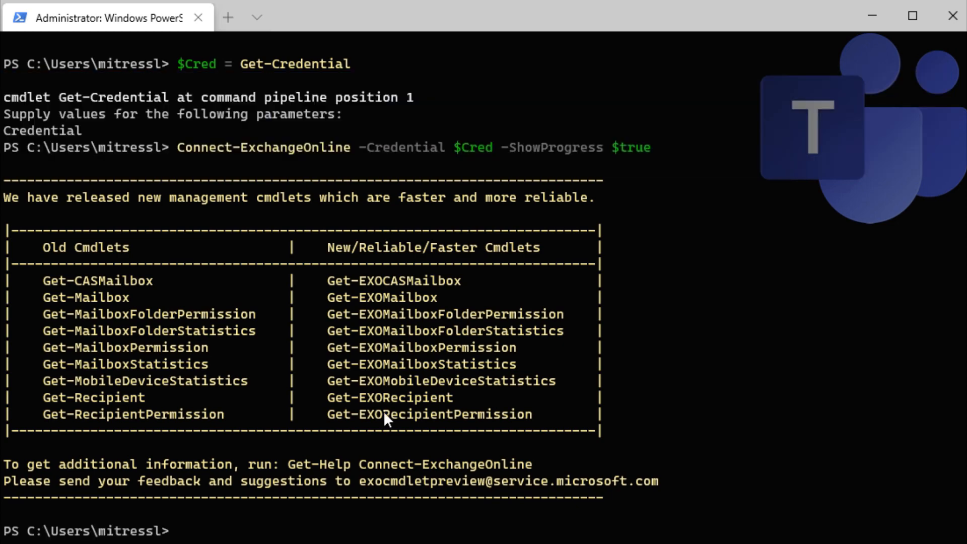
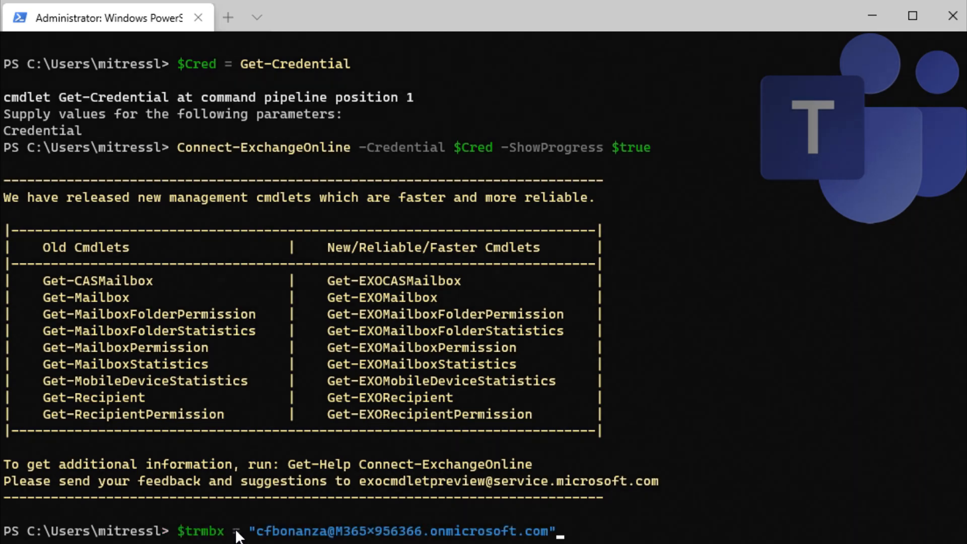
pyautogui.press('Return')
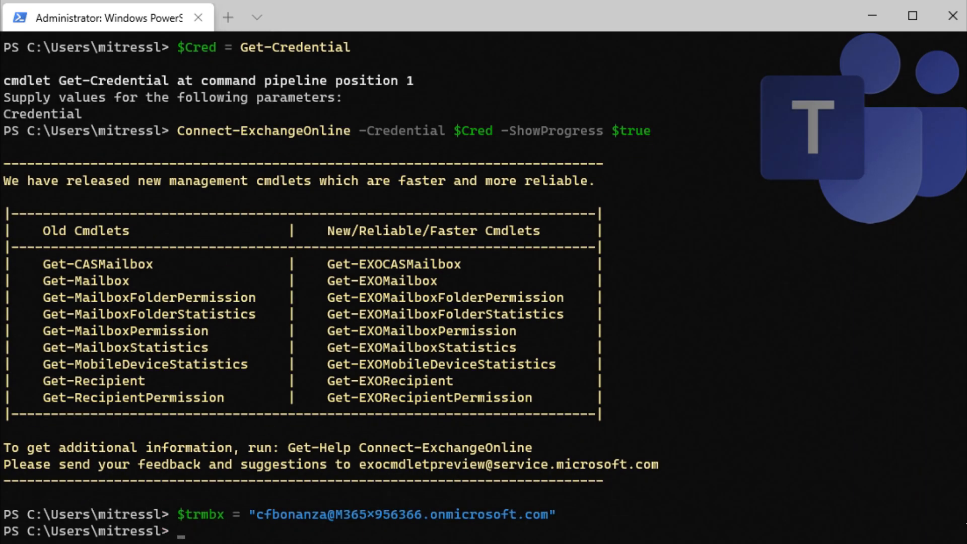
pyautogui.moveTo(416, 508)
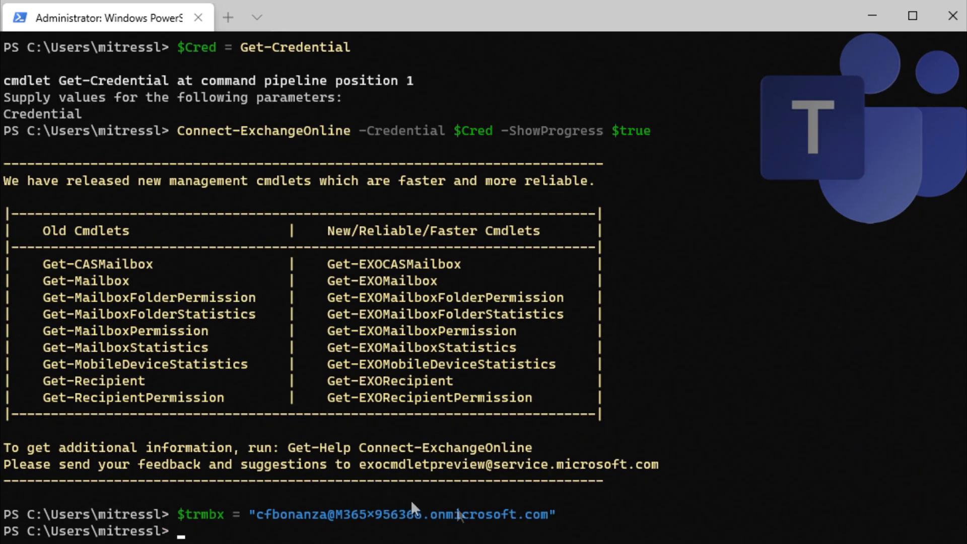
pyautogui.moveTo(197, 521)
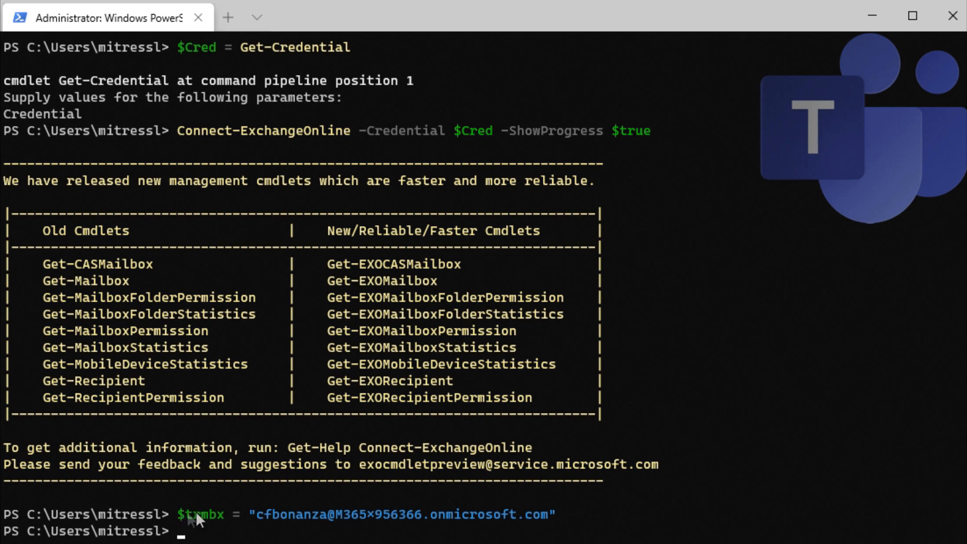
pyautogui.doubleClick(199, 515)
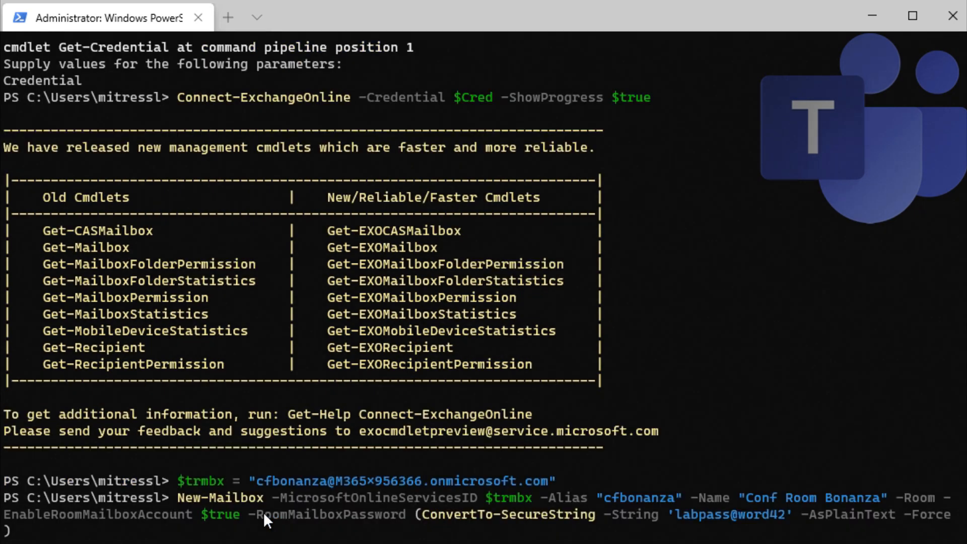
pyautogui.moveTo(215, 528)
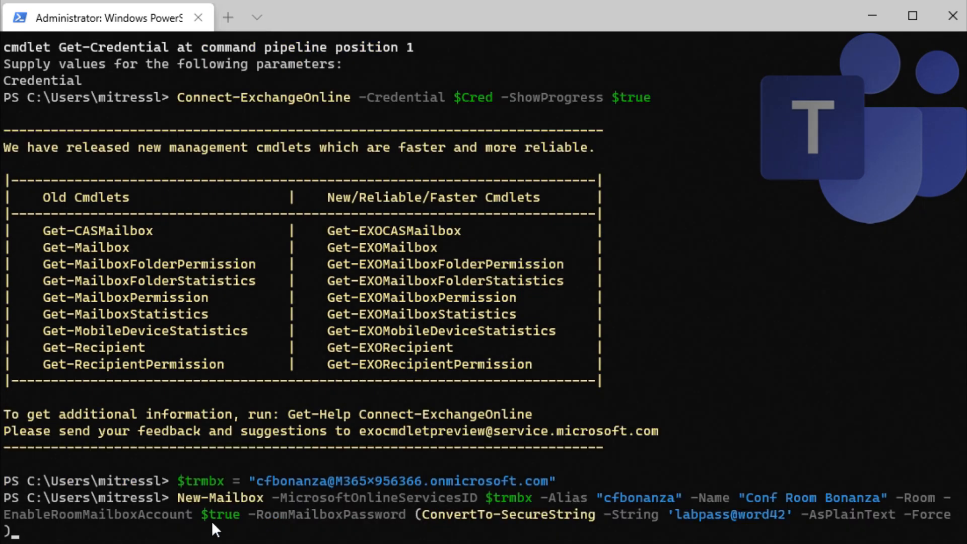
# Step: Run New-Mailbox for $trmbx with alias cfbonanza, name "Conf Room Bonanza", -Room and its own account password
pyautogui.doubleClick(322, 497)
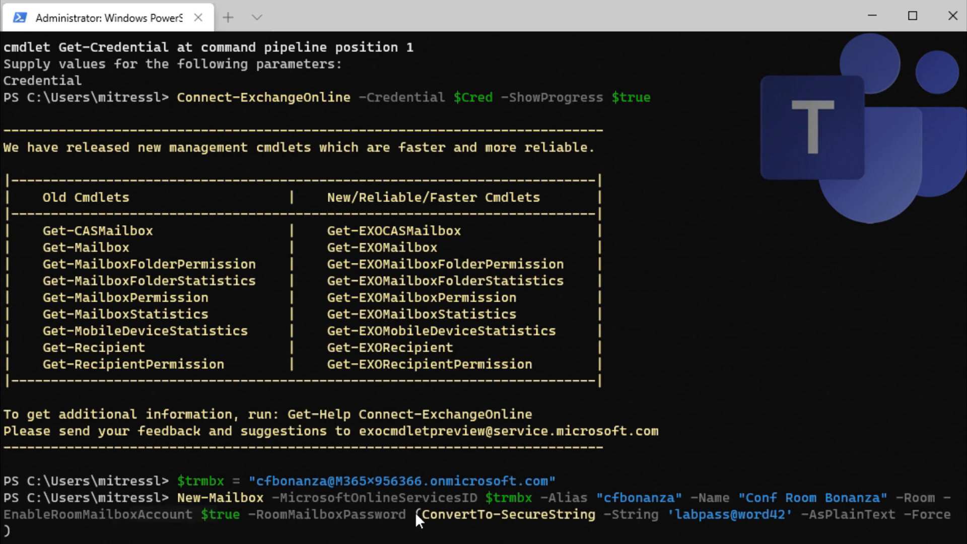
pyautogui.moveTo(675, 526)
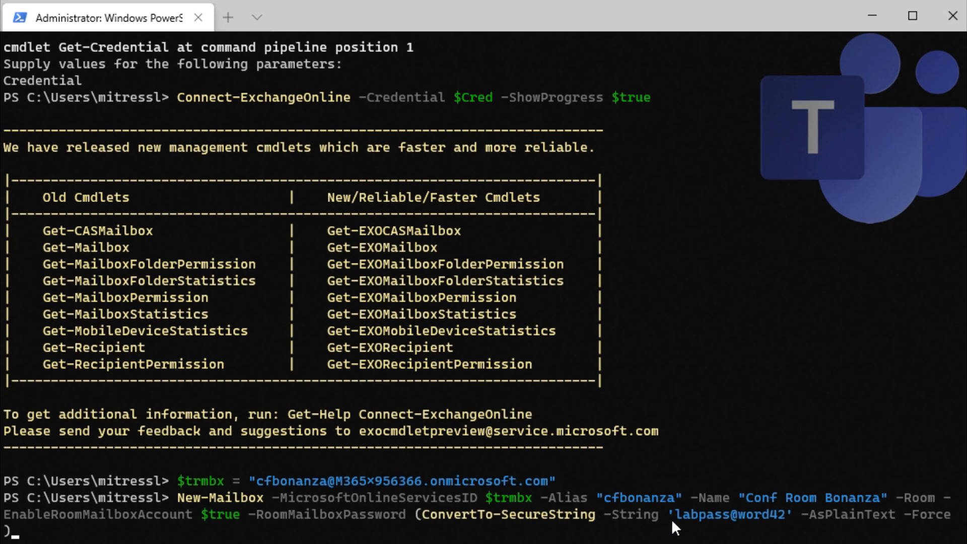
pyautogui.doubleClick(727, 515)
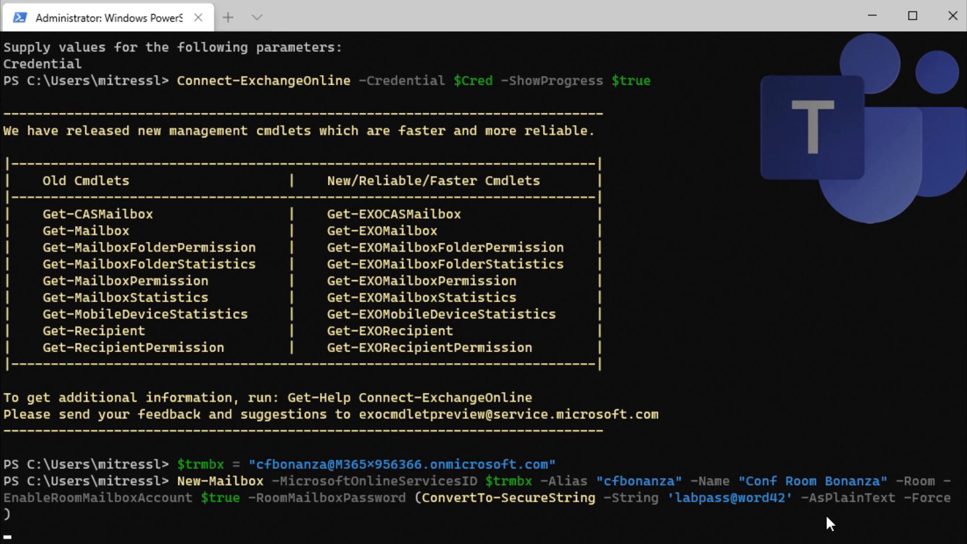
pyautogui.press('Return')
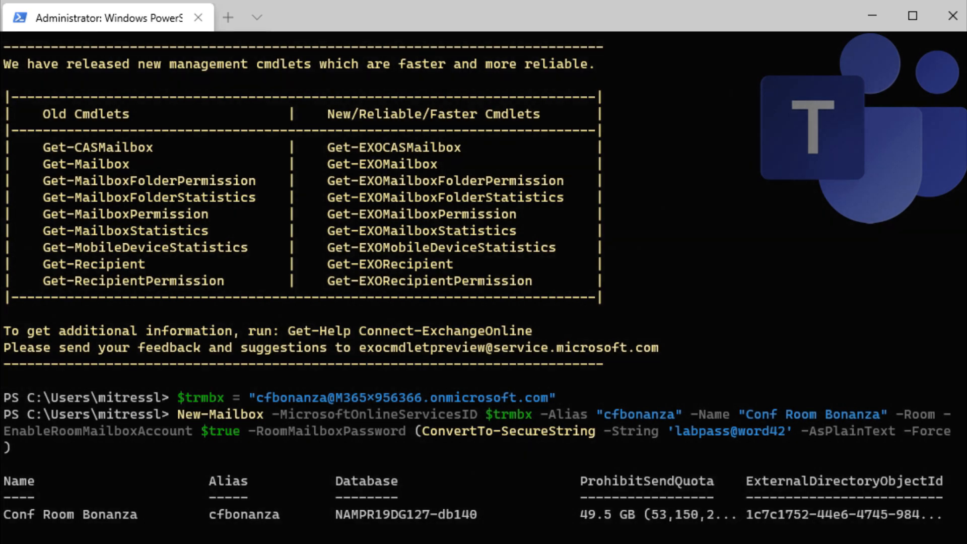
pyautogui.scroll(-3)
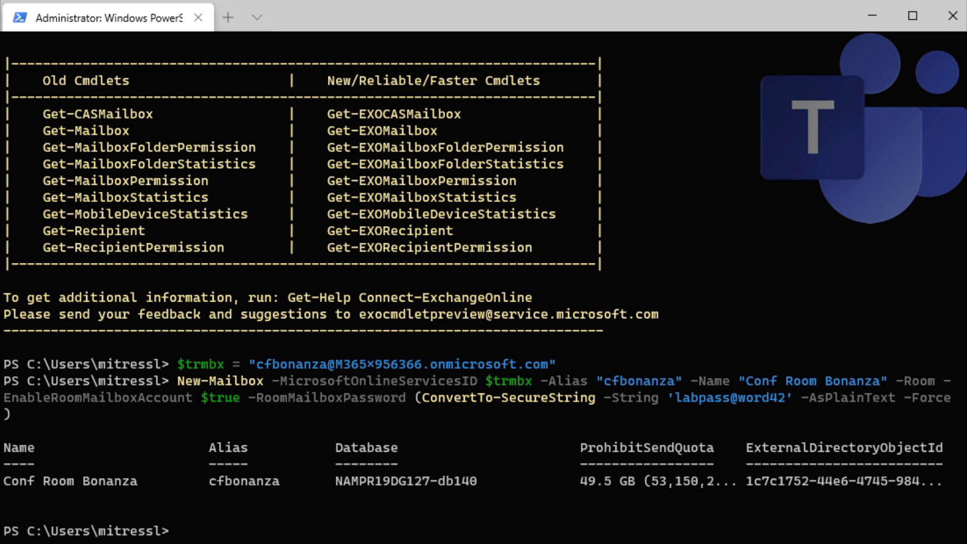
pyautogui.moveTo(925, 460)
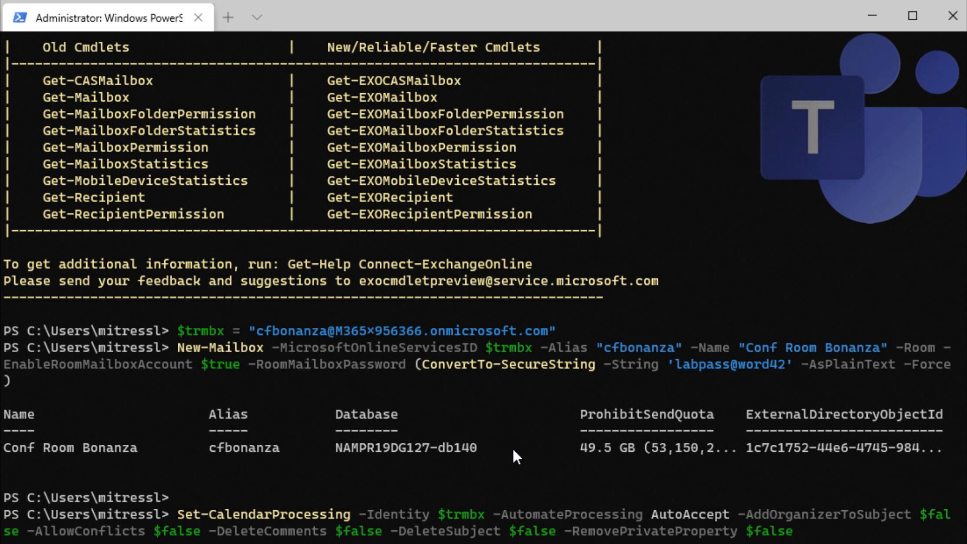
pyautogui.moveTo(380, 515)
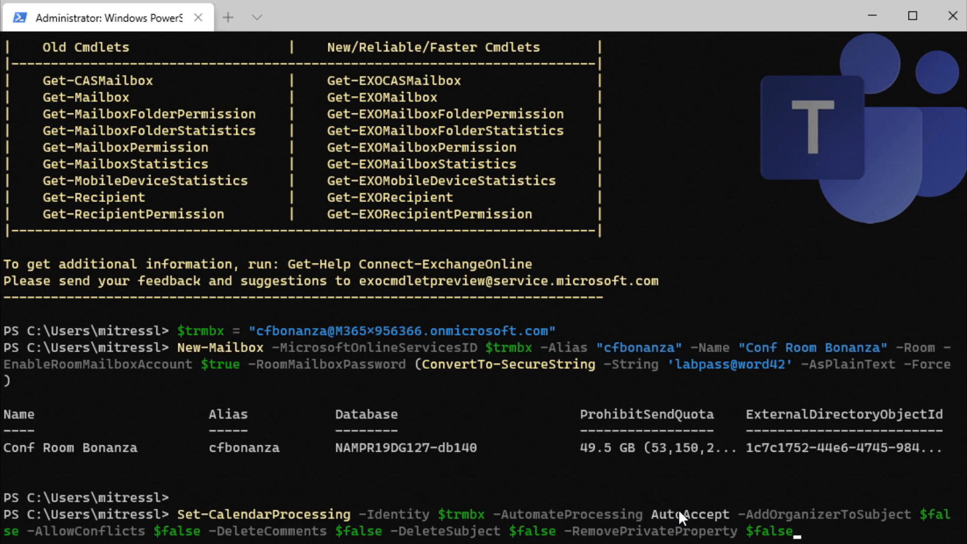
pyautogui.moveTo(546, 508)
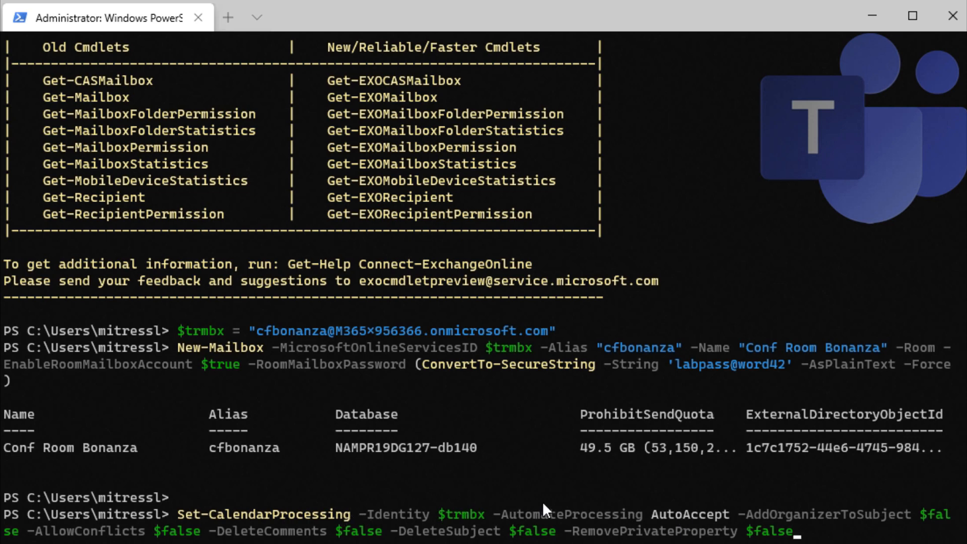
# Step: Run Set-CalendarProcessing on $trmbx with AutoAccept and conflicts, comment/subject deletion and private-flag removal set to $false
pyautogui.scroll(-3)
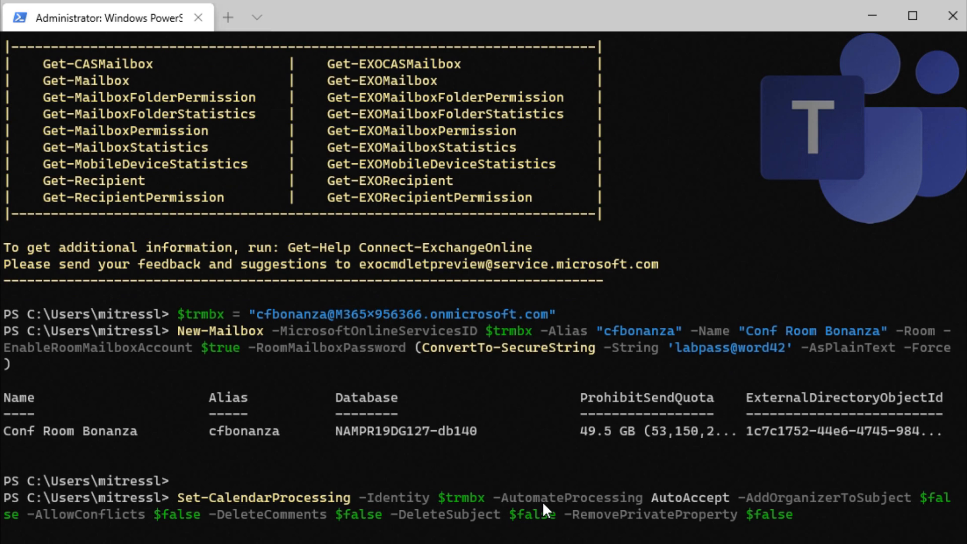
pyautogui.moveTo(583, 513)
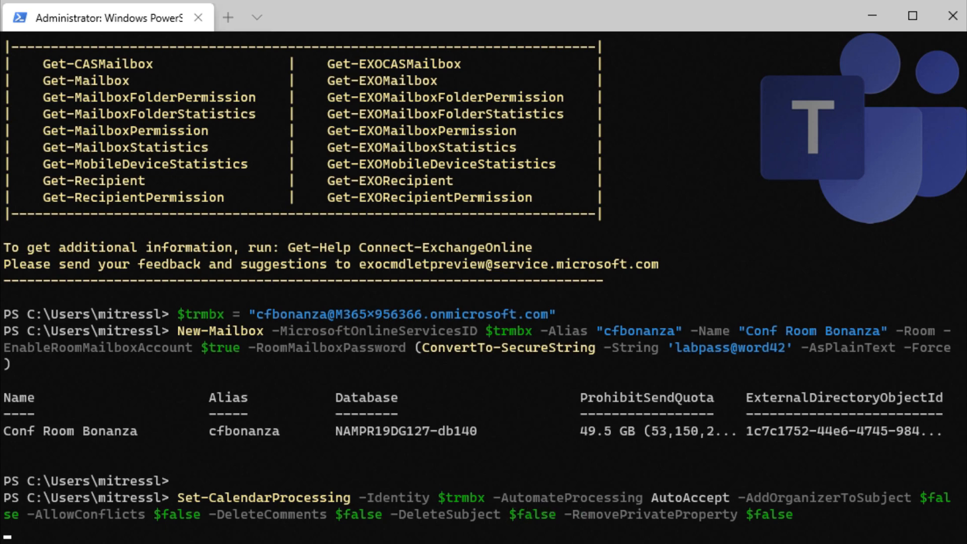
pyautogui.press('Return')
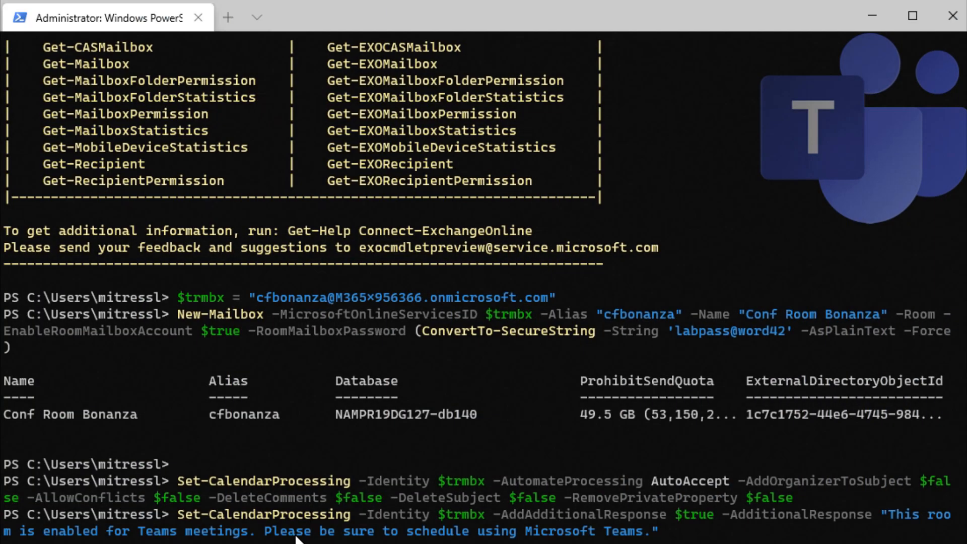
pyautogui.moveTo(489, 532)
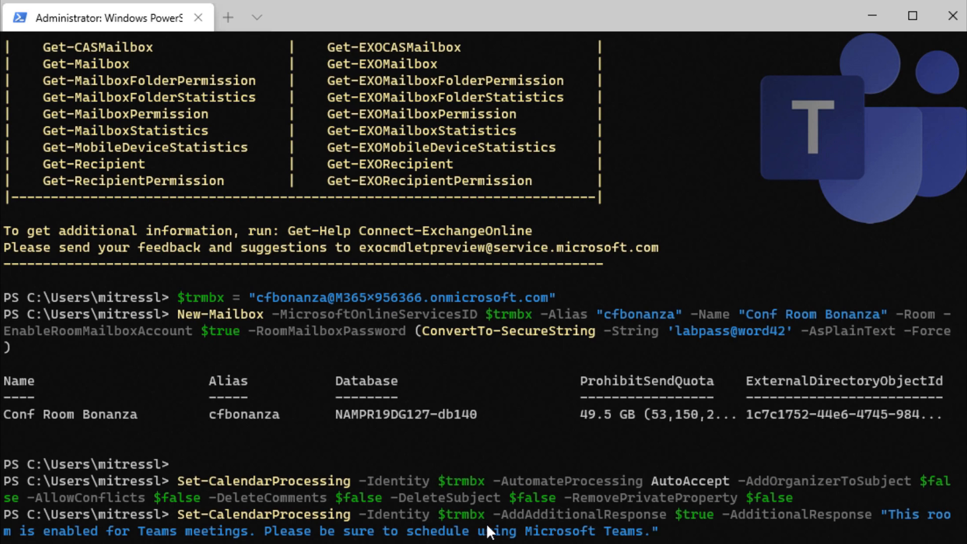
pyautogui.moveTo(576, 524)
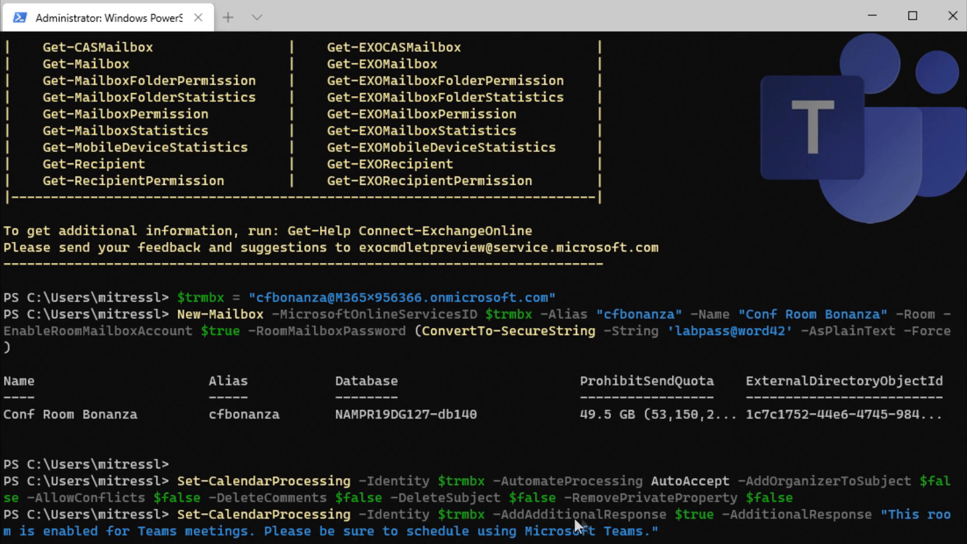
pyautogui.moveTo(904, 523)
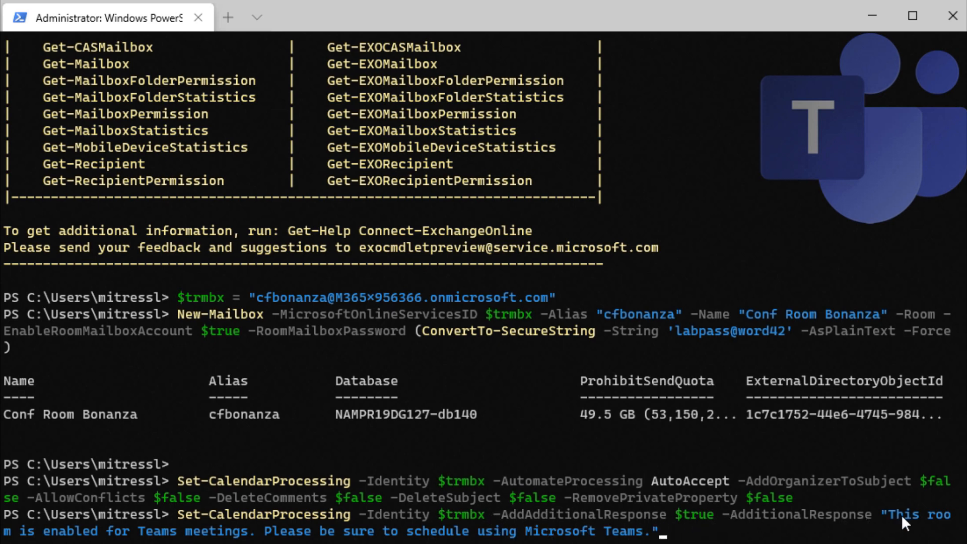
pyautogui.moveTo(265, 540)
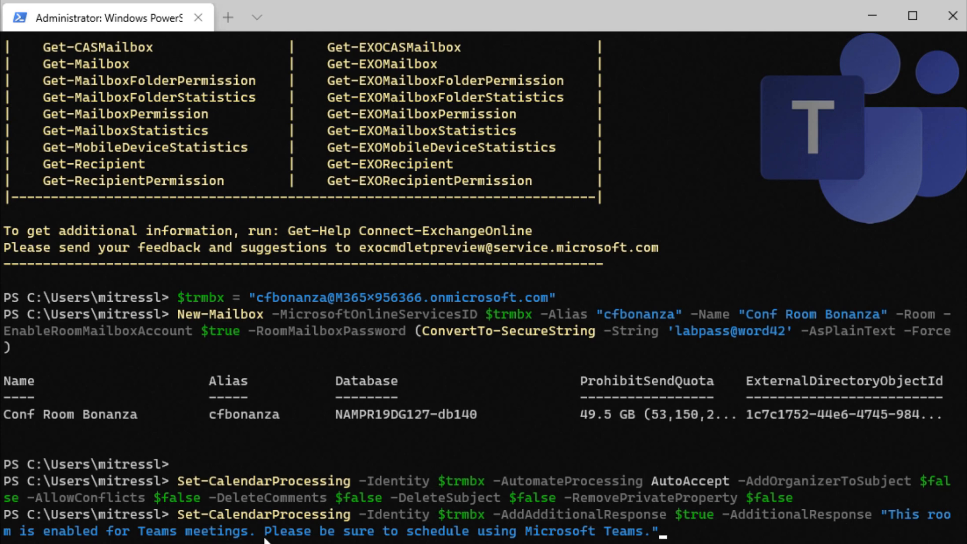
pyautogui.moveTo(731, 540)
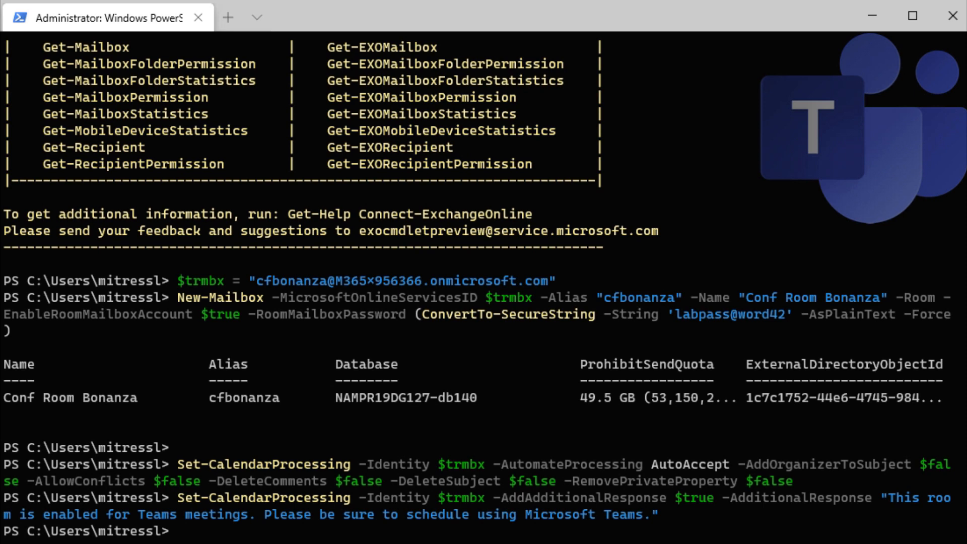
# Step: Run Connect-MsolService -Credential $Cred to connect to the Microsoft Online service
pyautogui.write('Connect-MsolService -Credential $Cred')
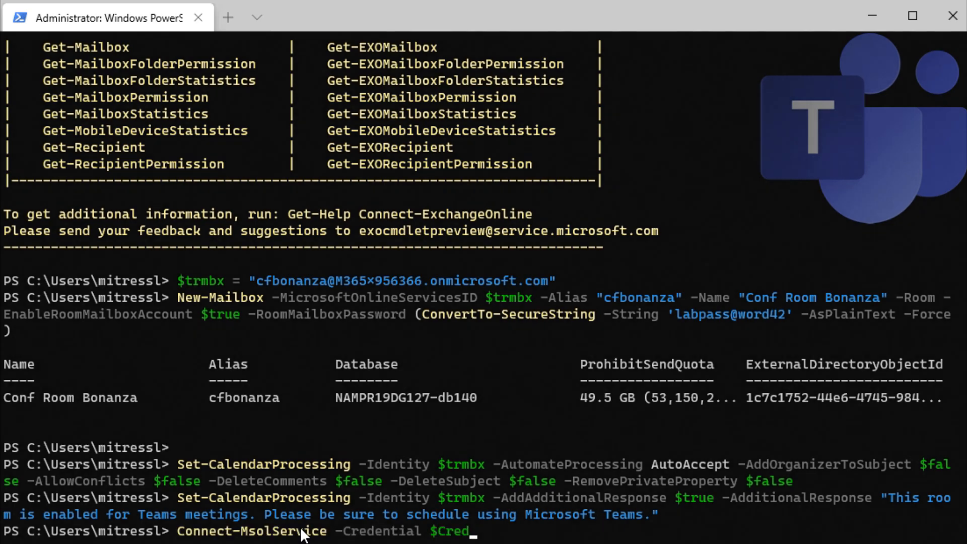
pyautogui.moveTo(303, 534)
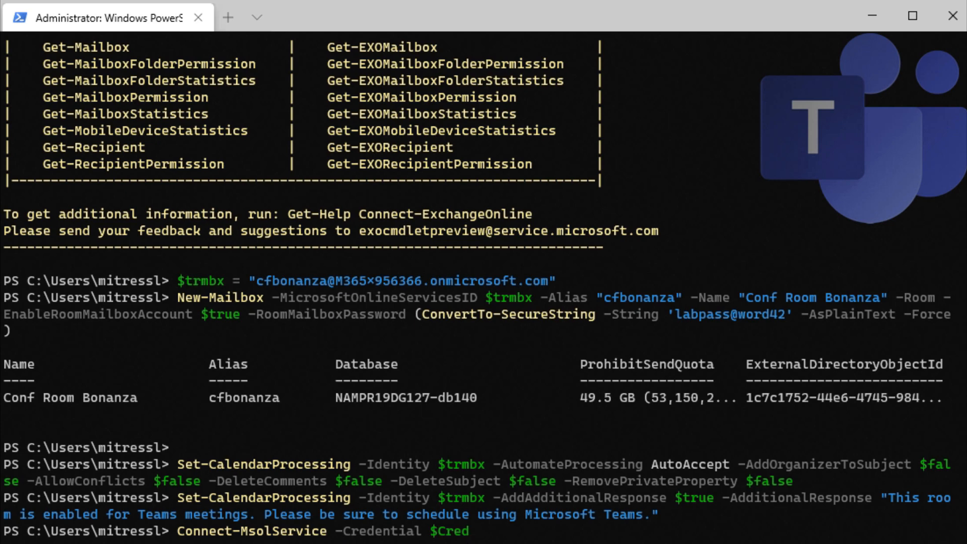
pyautogui.scroll(-3)
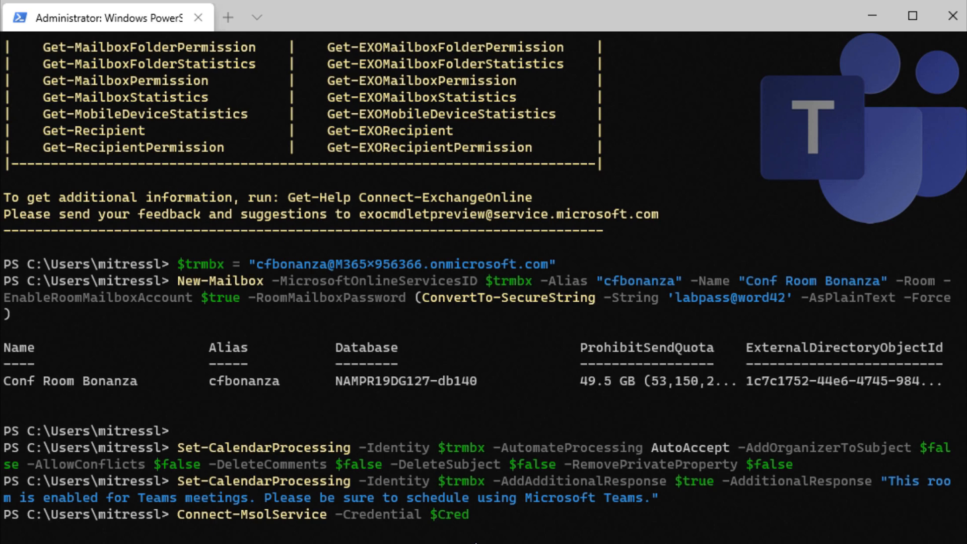
pyautogui.press('Return')
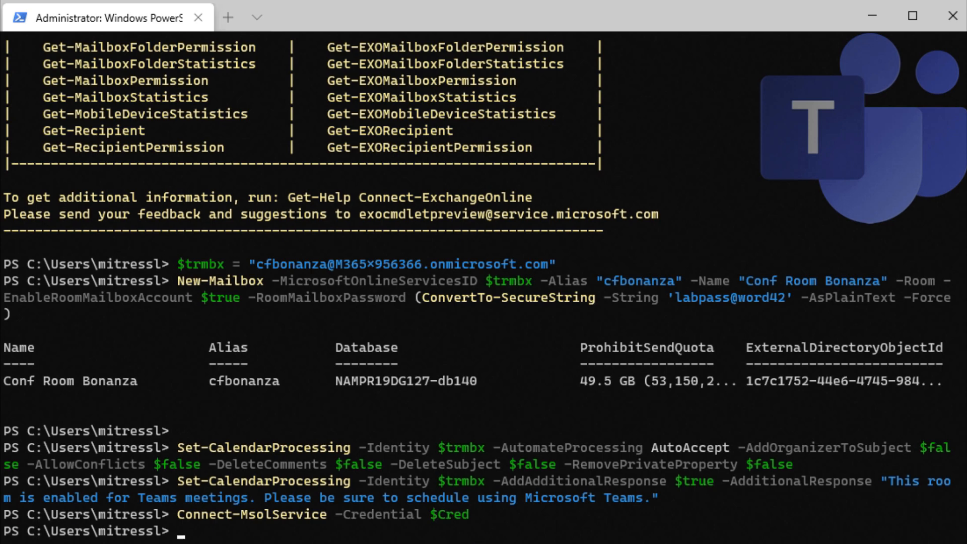
pyautogui.moveTo(284, 532)
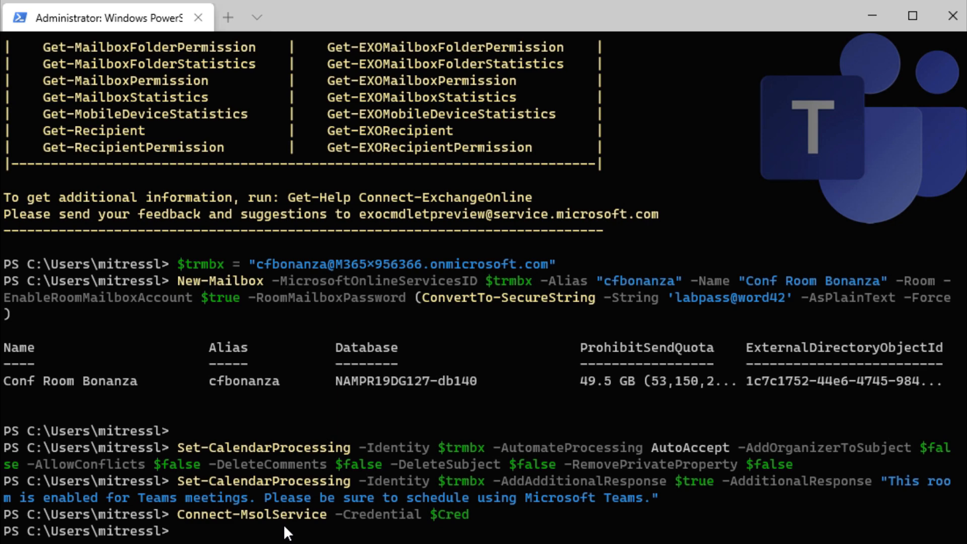
# Step: Run Set-MsolUser -UserPrincipalName $trmbx -PasswordNeverExpires $true
pyautogui.write('Set-MsolUser -UserPrincipalName $trmbx -PasswordNeverExpires $true')
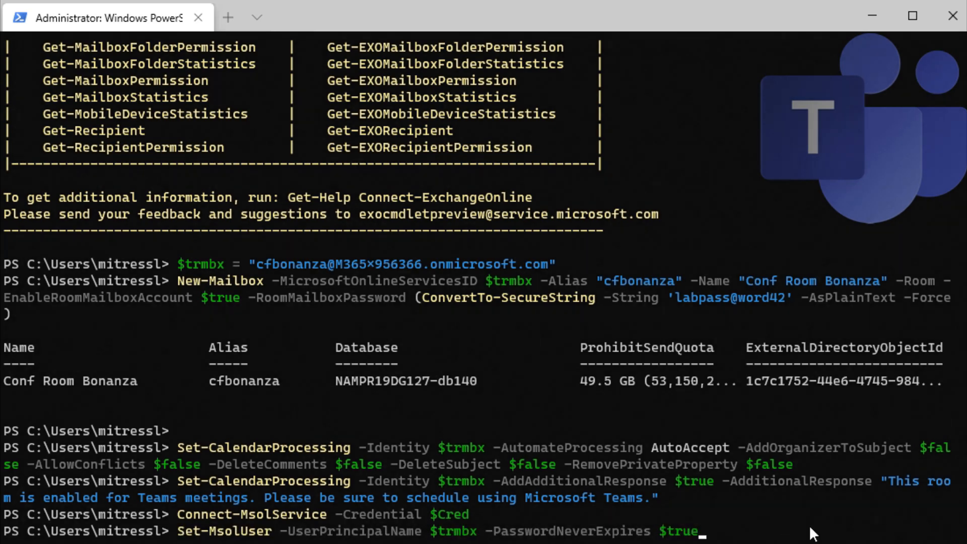
pyautogui.press('Return')
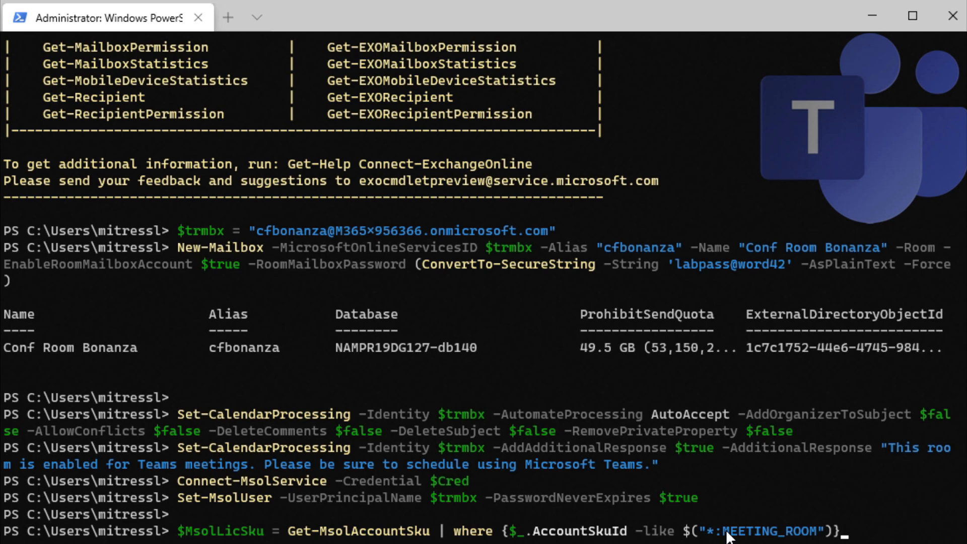
pyautogui.moveTo(858, 538)
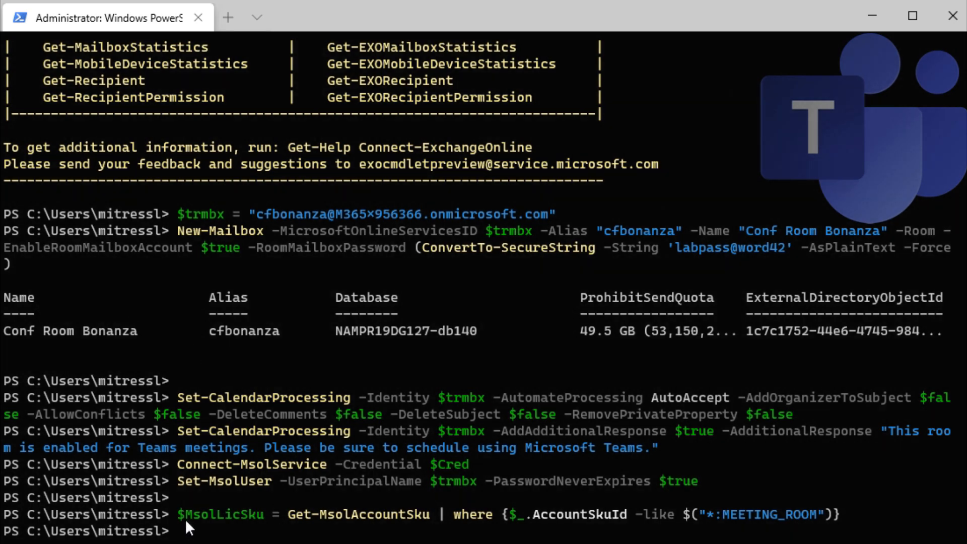
pyautogui.moveTo(259, 529)
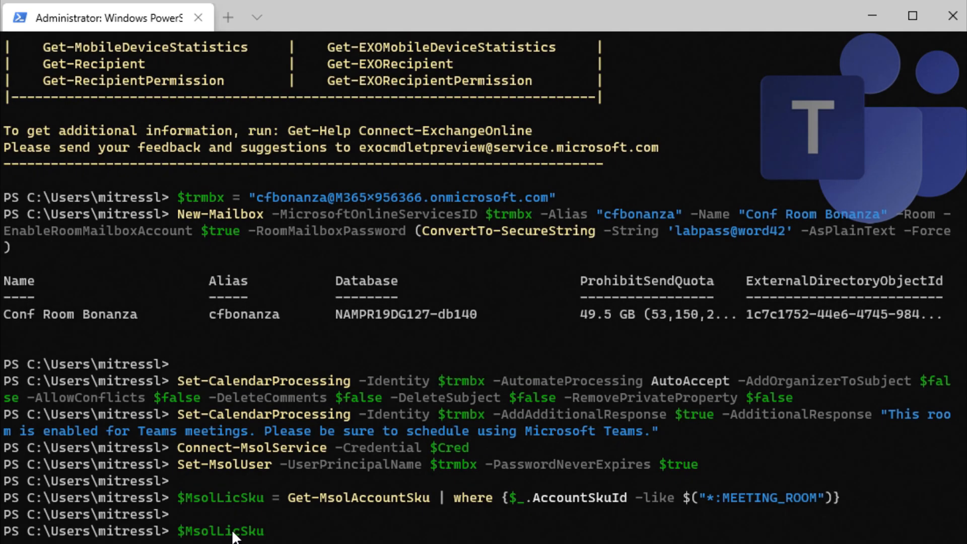
# Step: Display $MsolLicSku, listing the MEETING_ROOM SKU with 25 active and 0 consumed units
pyautogui.press('Return')
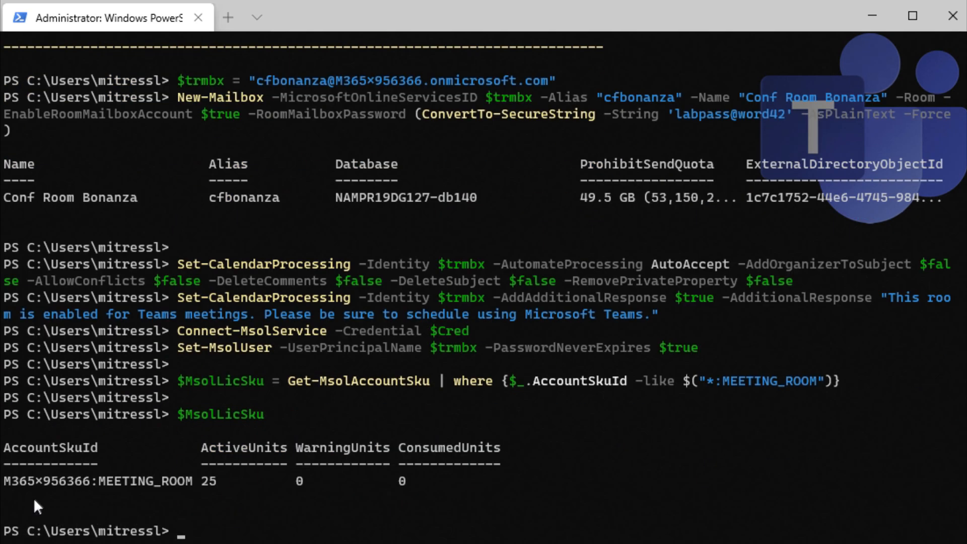
pyautogui.moveTo(172, 510)
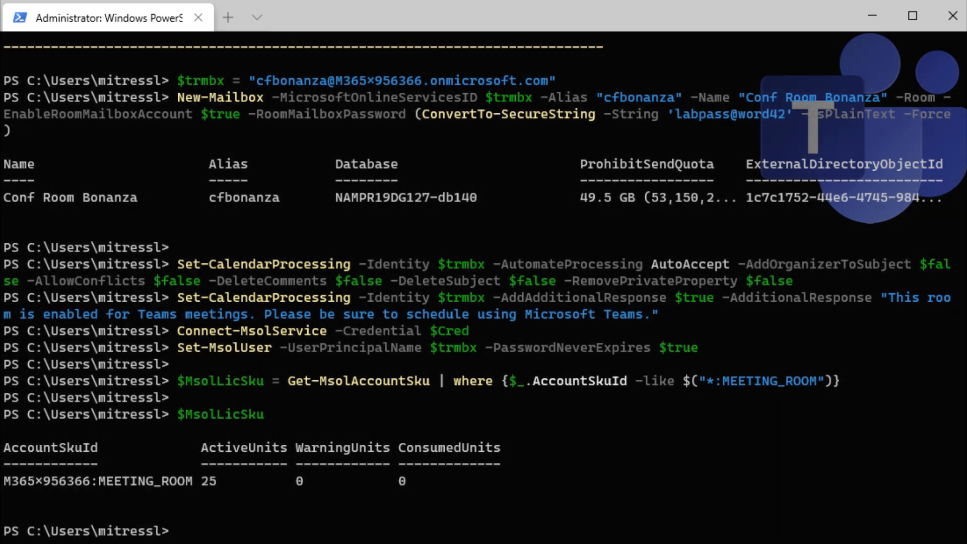
pyautogui.moveTo(439, 477)
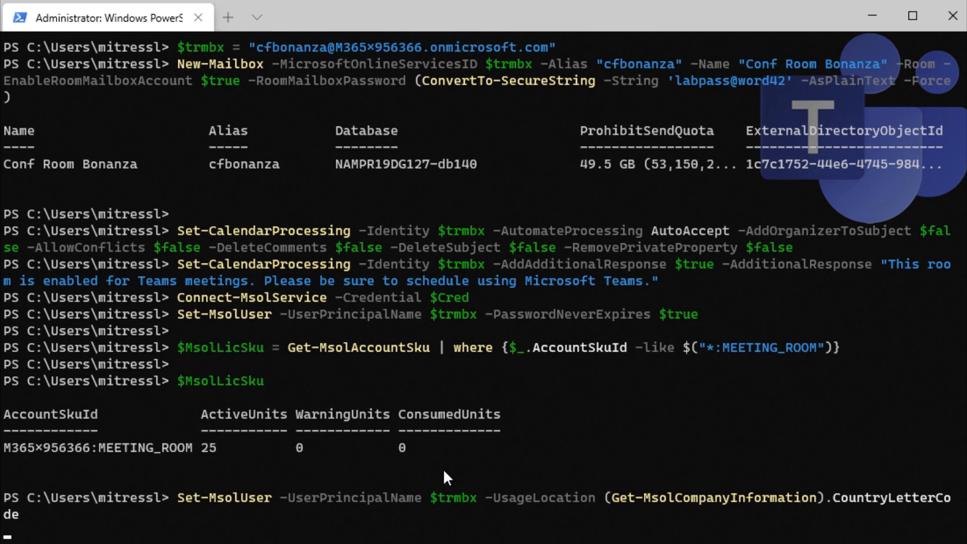
# Step: Run Set-MsolUser with -UsageLocation (Get-MsolCompanyInformation).CountryLetterCode and highlight the lookup and property
pyautogui.press('Return')
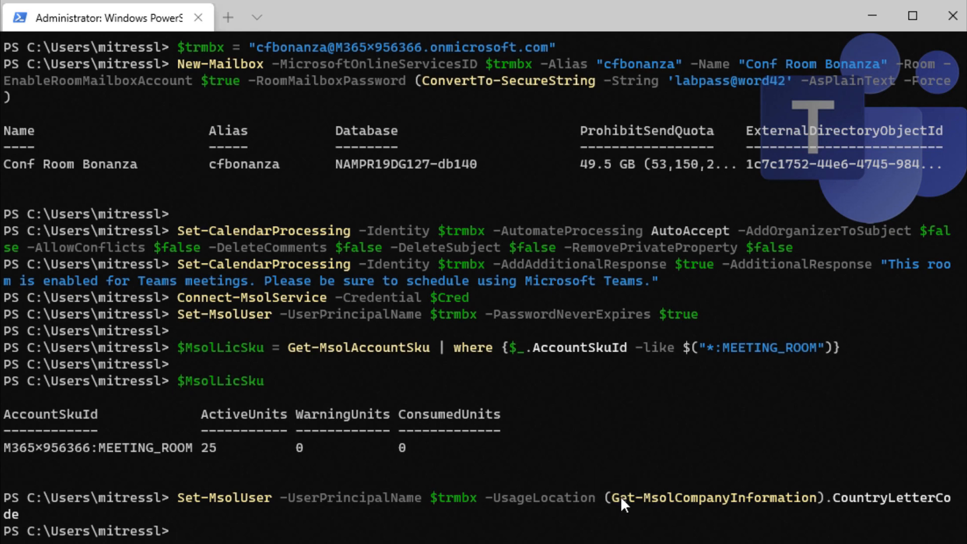
pyautogui.doubleClick(697, 498)
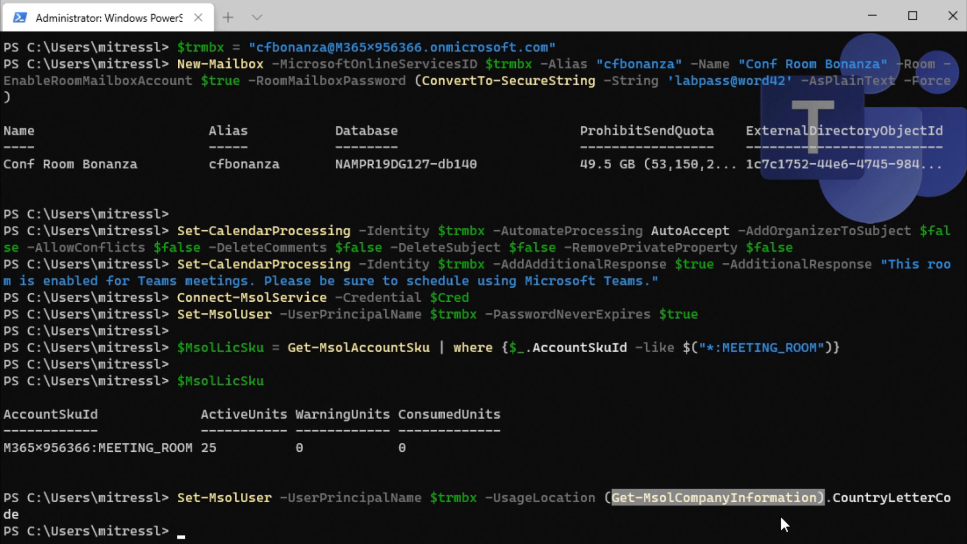
pyautogui.moveTo(654, 521)
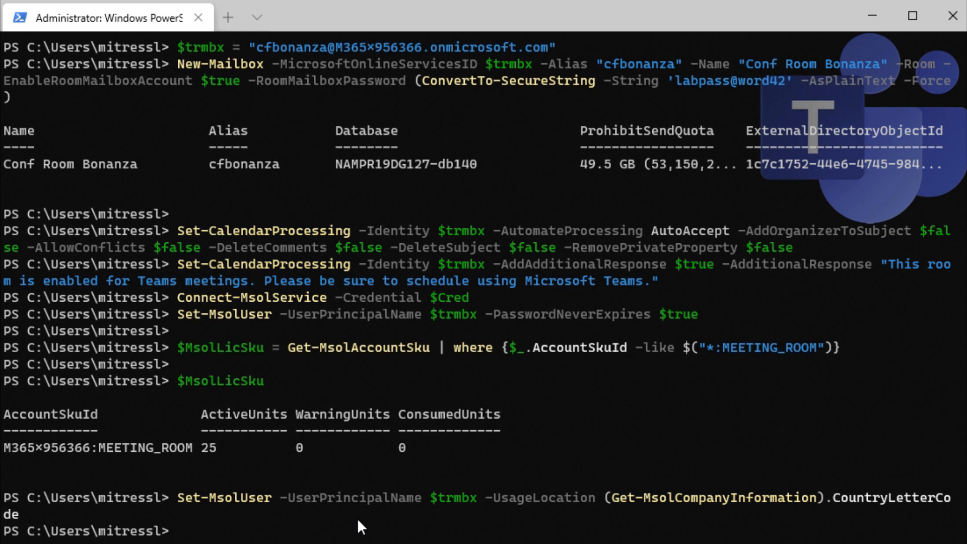
pyautogui.moveTo(837, 507)
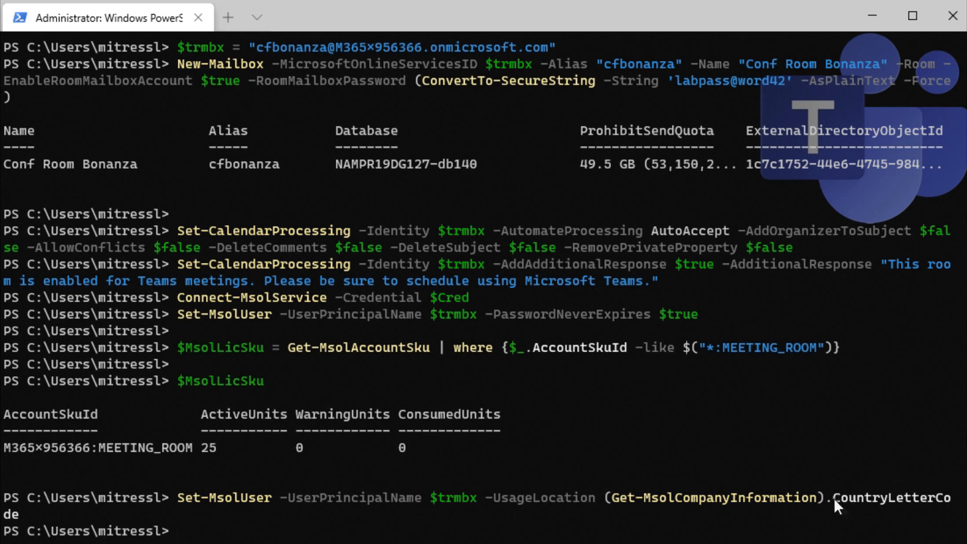
pyautogui.doubleClick(888, 496)
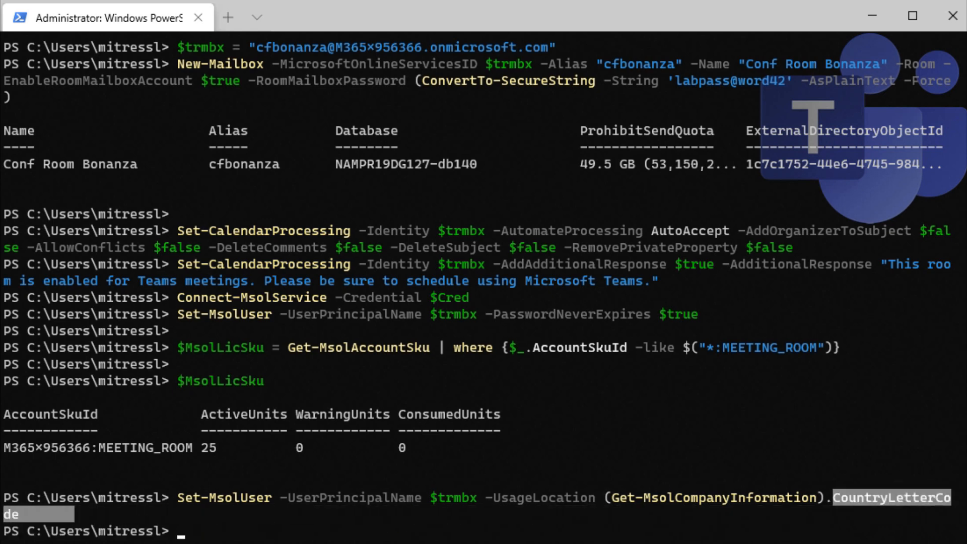
pyautogui.moveTo(437, 534)
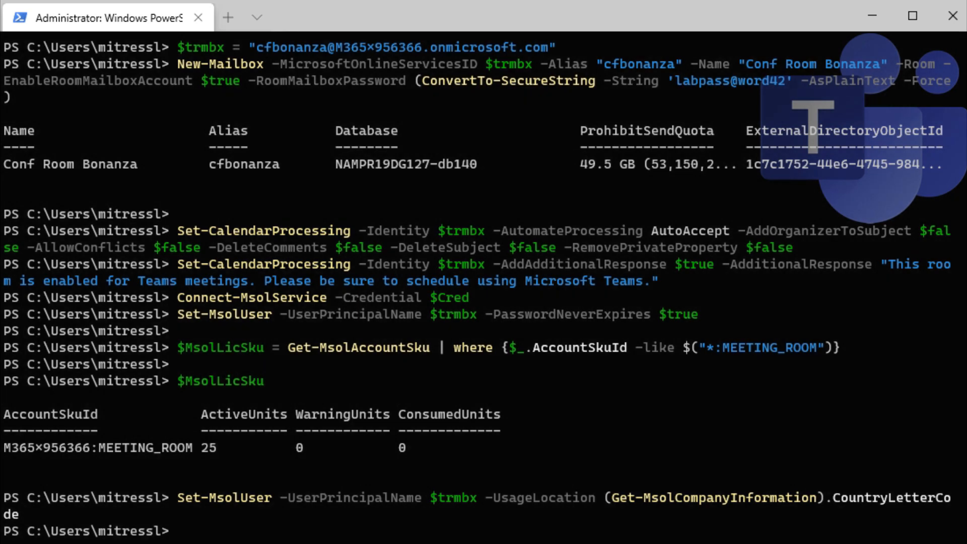
pyautogui.moveTo(292, 531)
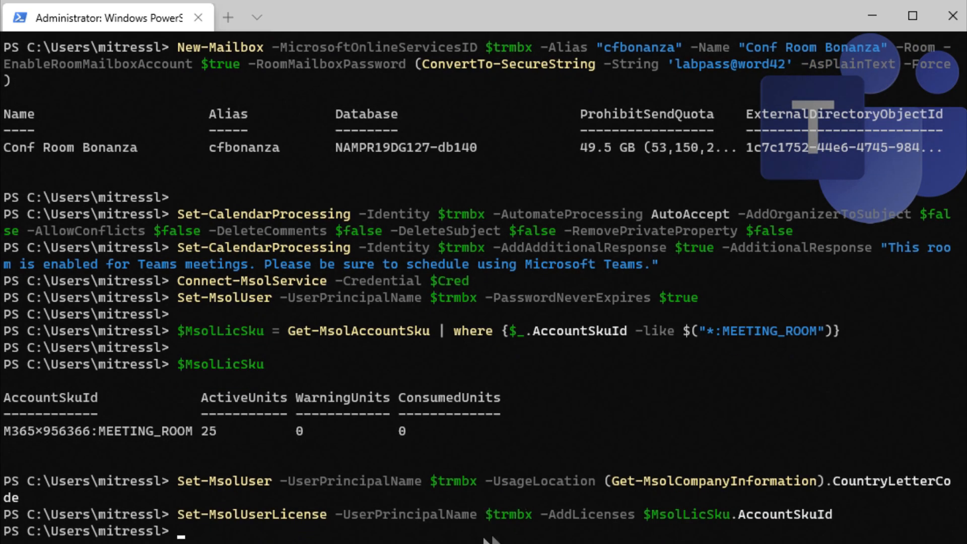
pyautogui.moveTo(573, 521)
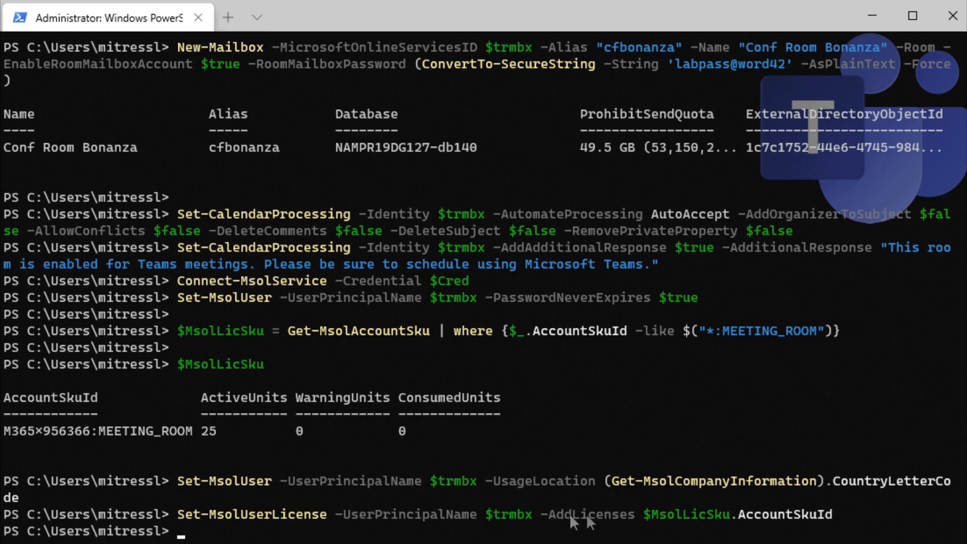
# Step: Highlight the -AddLicenses $MsolLicSku.AccountSkuId part of the Set-MsolUserLicense command
pyautogui.doubleClick(686, 514)
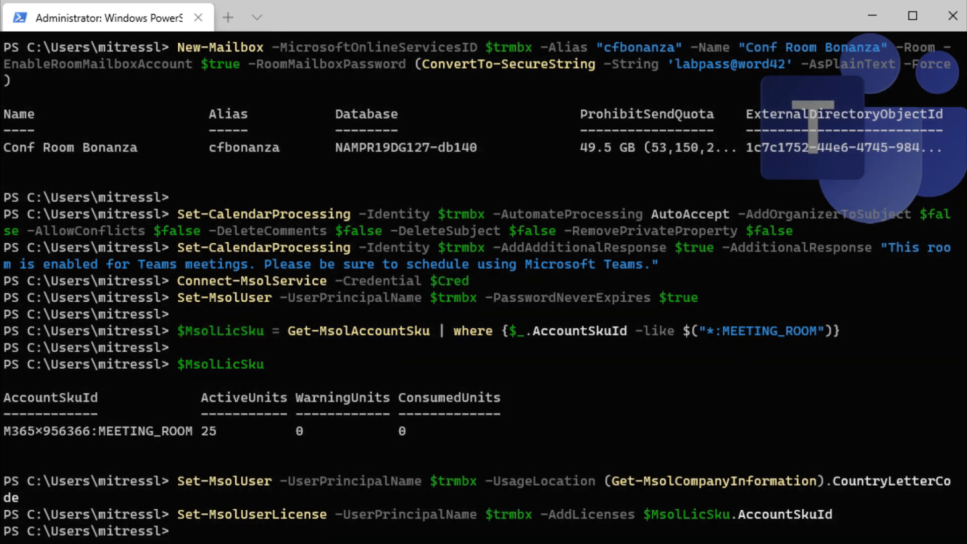
pyautogui.moveTo(303, 520)
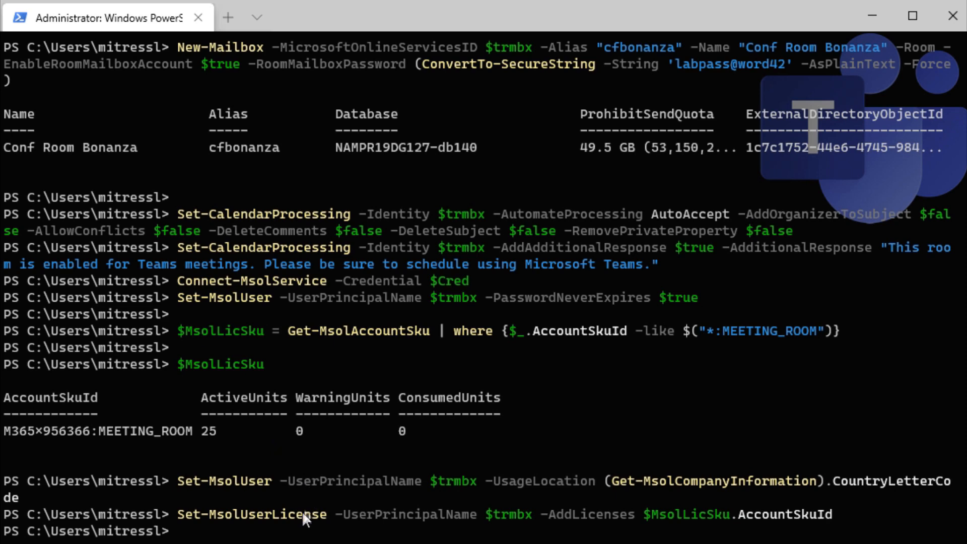
# Step: Import the Skype for Business Online session created with the stored $Cred credentials, allowing clobber
pyautogui.write('Import-PSSession $(New-CsOnlineSession -Credential $Cred) -AllowClobber')
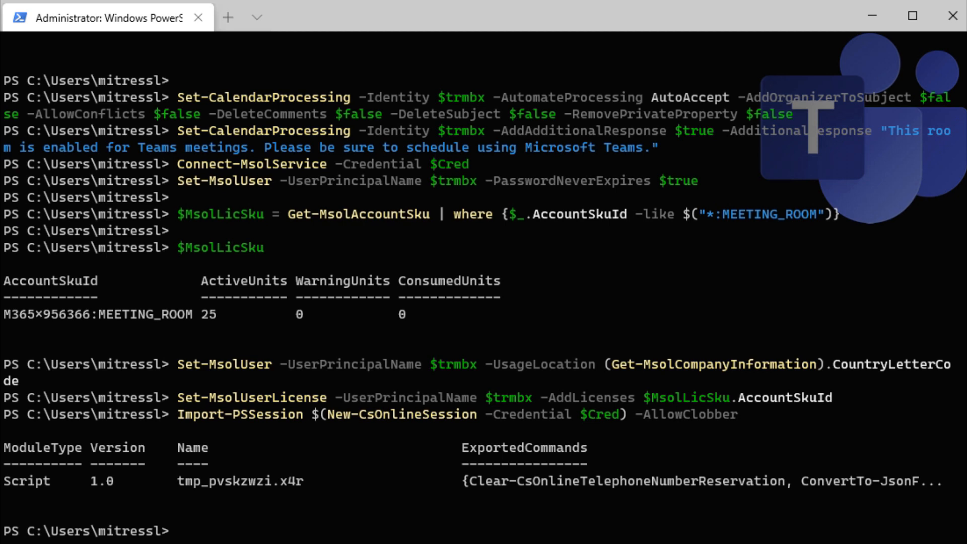
pyautogui.moveTo(240, 531)
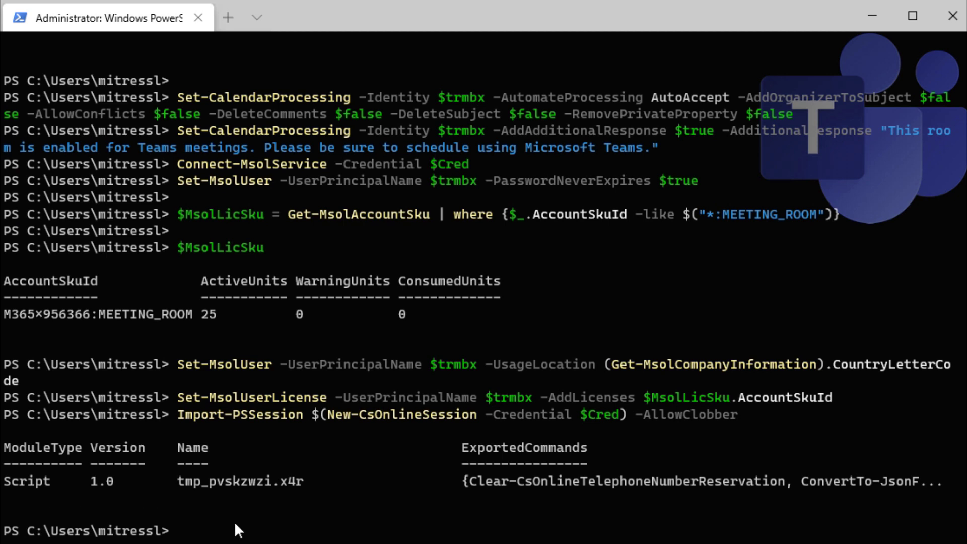
pyautogui.moveTo(352, 518)
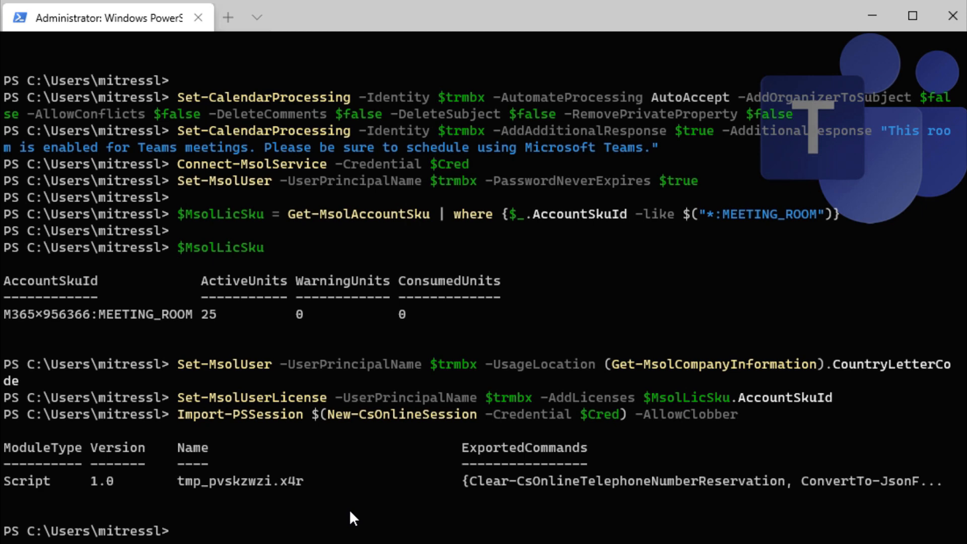
# Step: Run Get-CsOnlineUser for $trmbx, getting a 'Management object not found' error
pyautogui.write('Get-CsOnlineUser -Identity $trmbx')
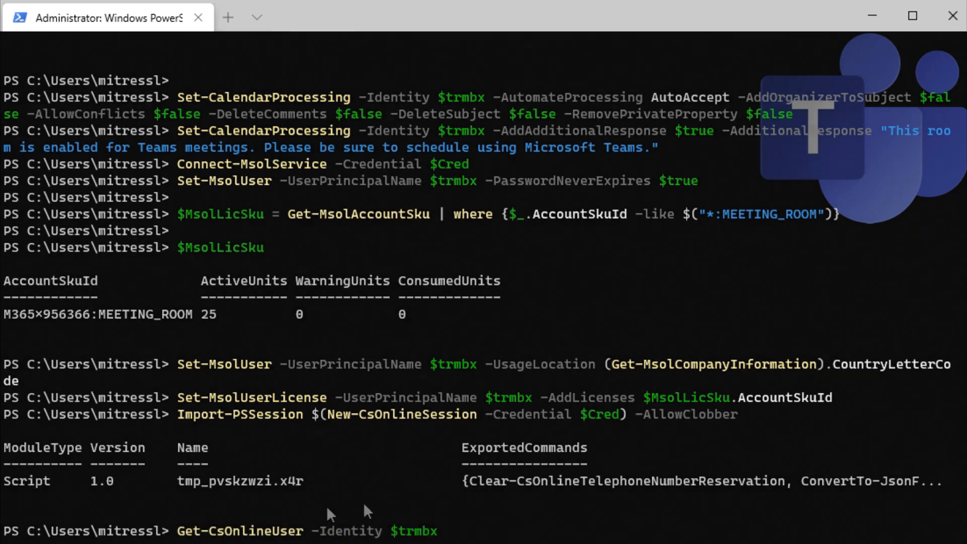
pyautogui.moveTo(490, 515)
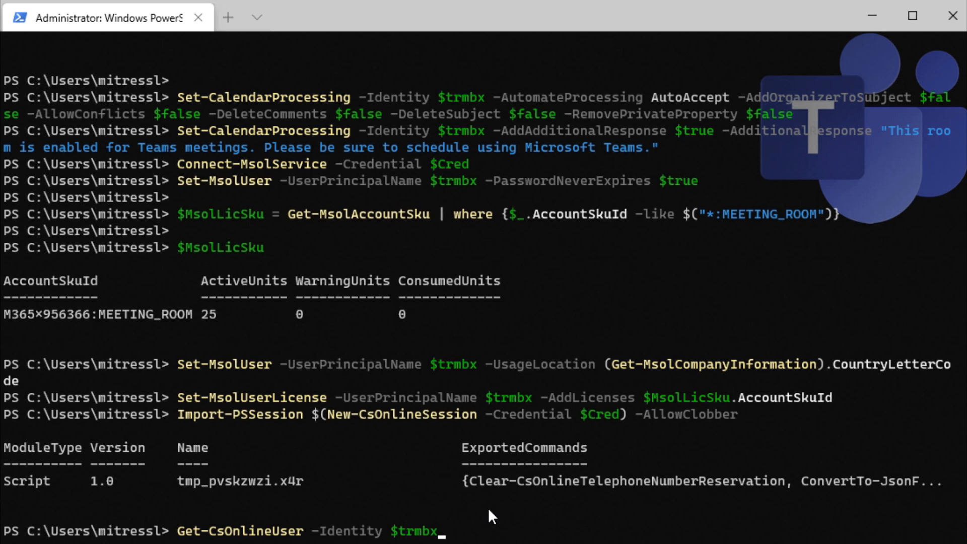
pyautogui.press('Return')
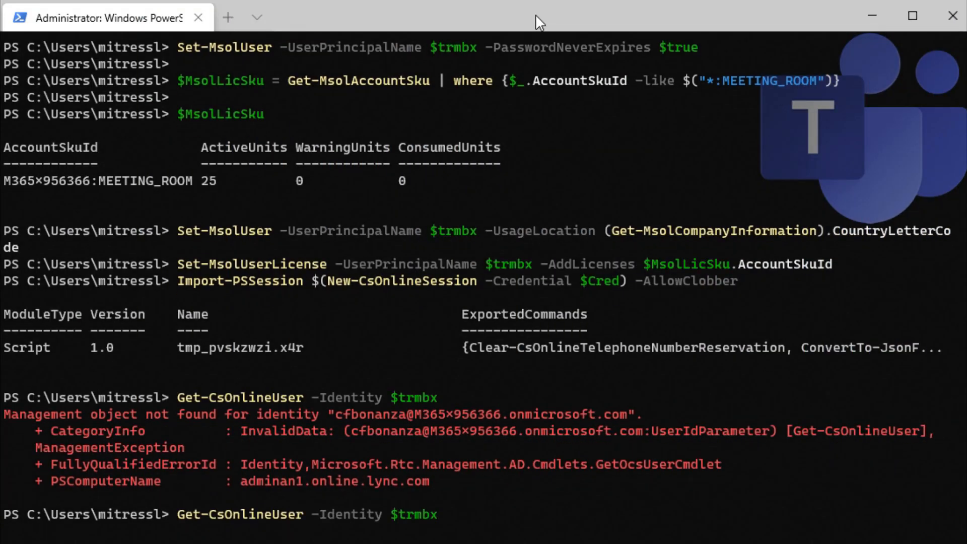
# Step: Rerun Get-CsOnlineUser for $trmbx and review the record, selecting the empty RegistrarPool property
pyautogui.press('Return')
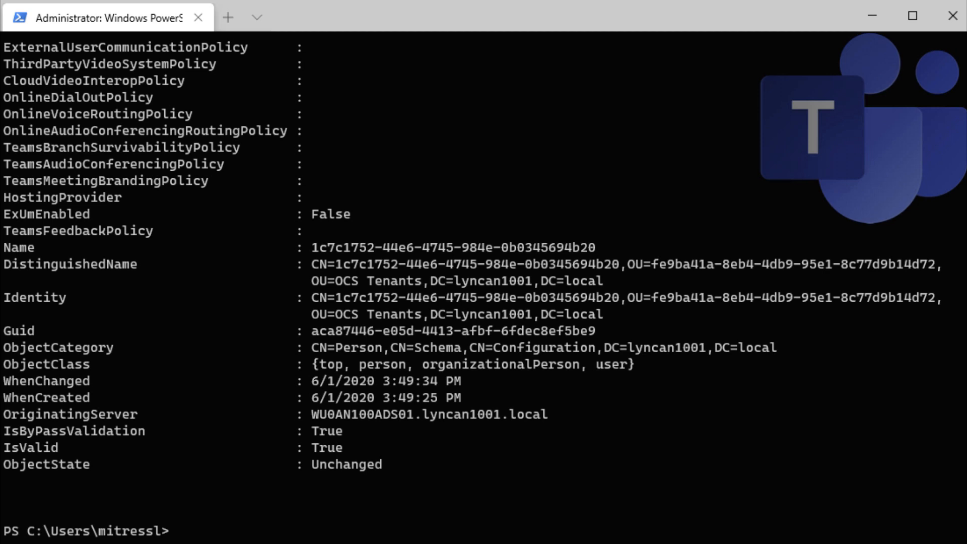
pyautogui.moveTo(262, 466)
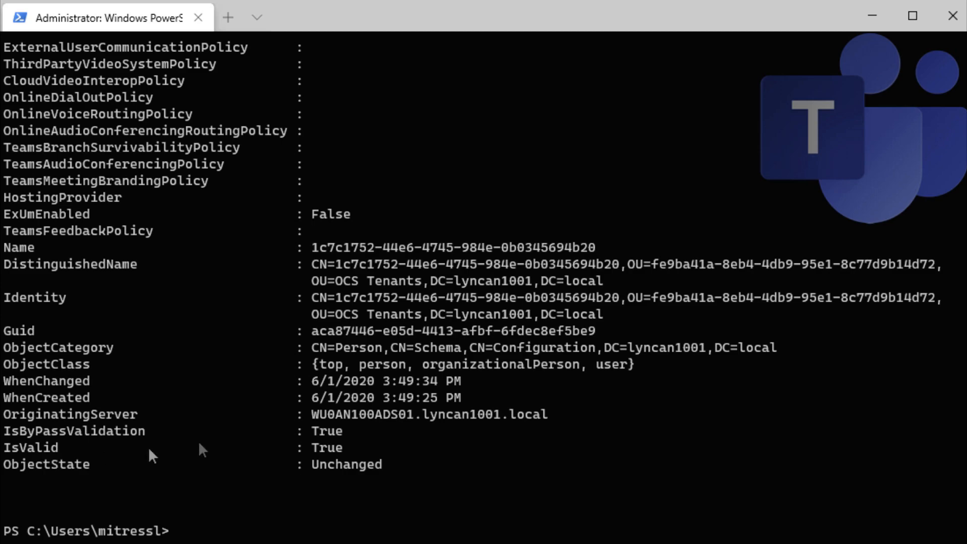
pyautogui.scroll(3)
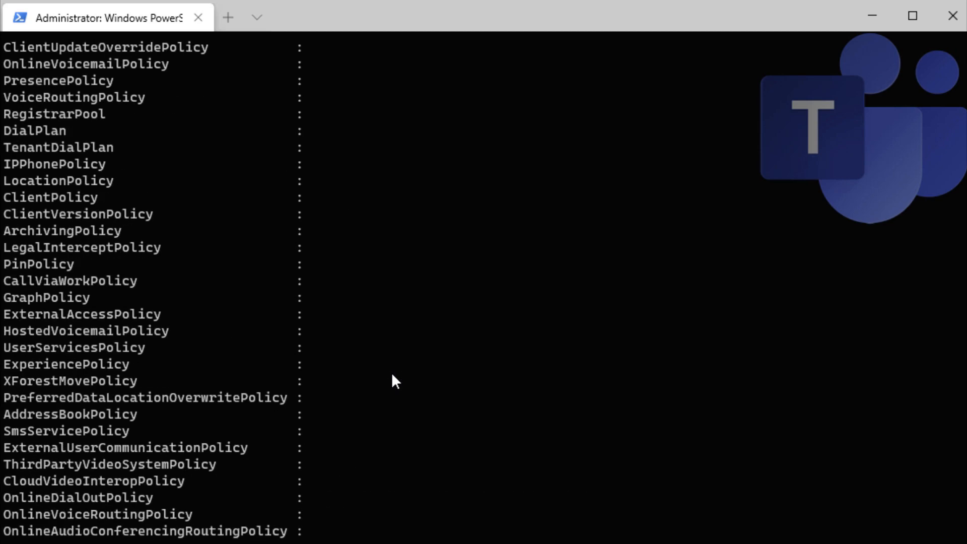
pyautogui.scroll(3)
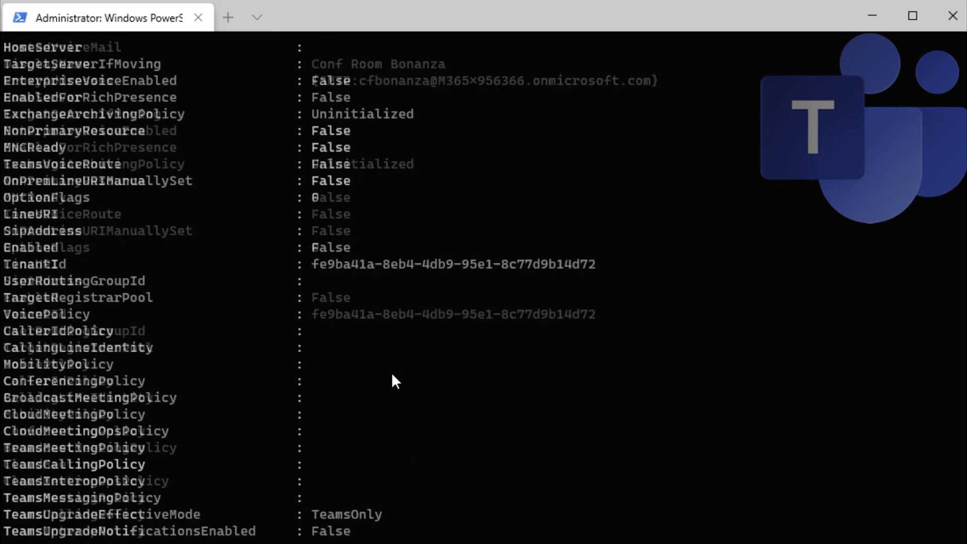
pyautogui.scroll(-3)
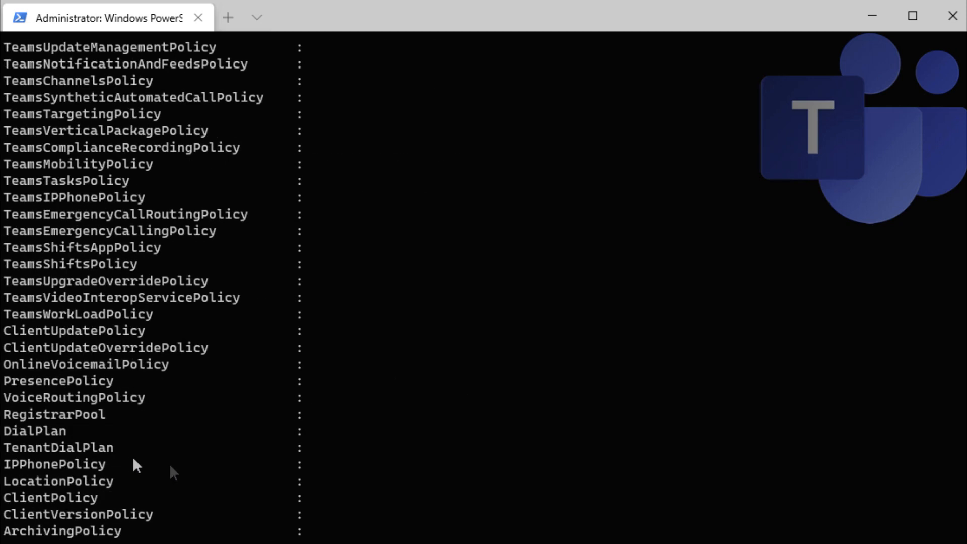
pyautogui.doubleClick(54, 414)
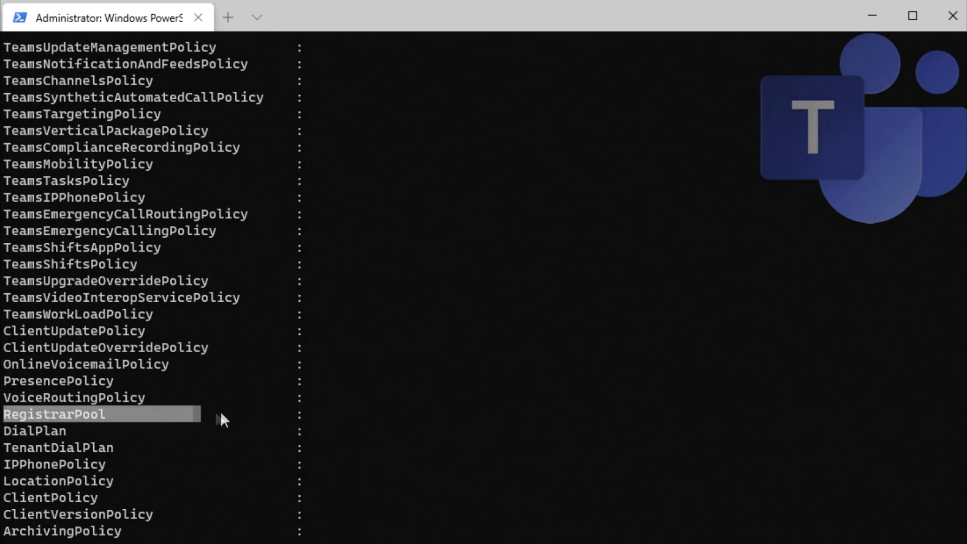
pyautogui.scroll(-3)
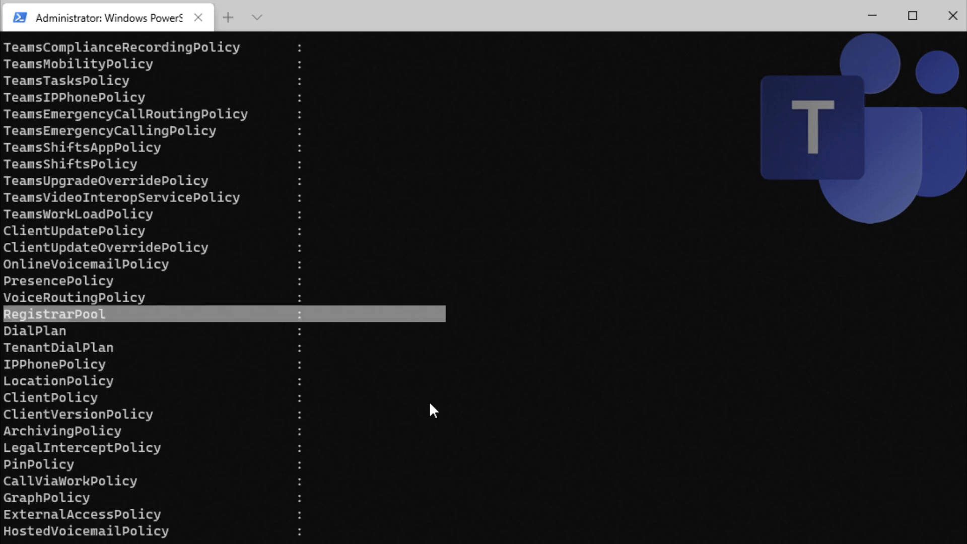
pyautogui.scroll(-3)
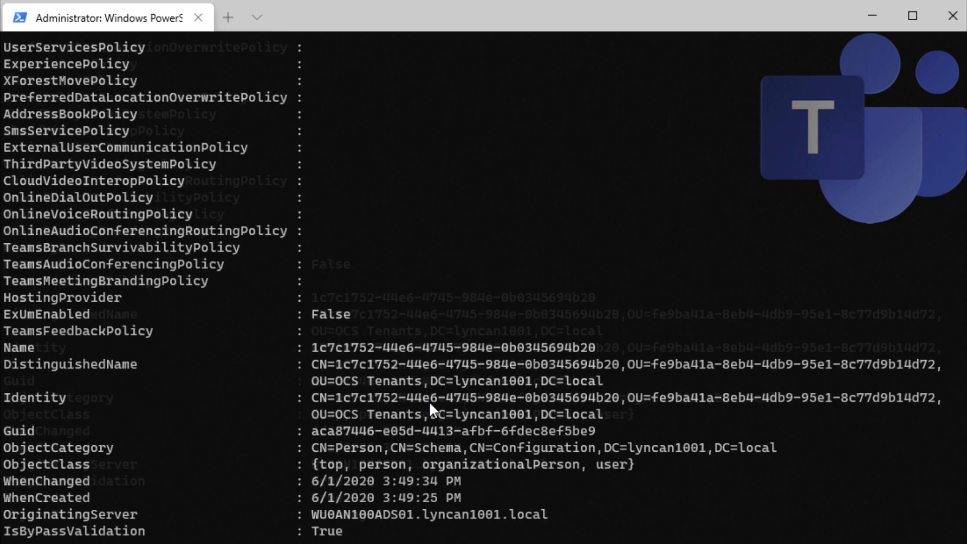
pyautogui.scroll(-3)
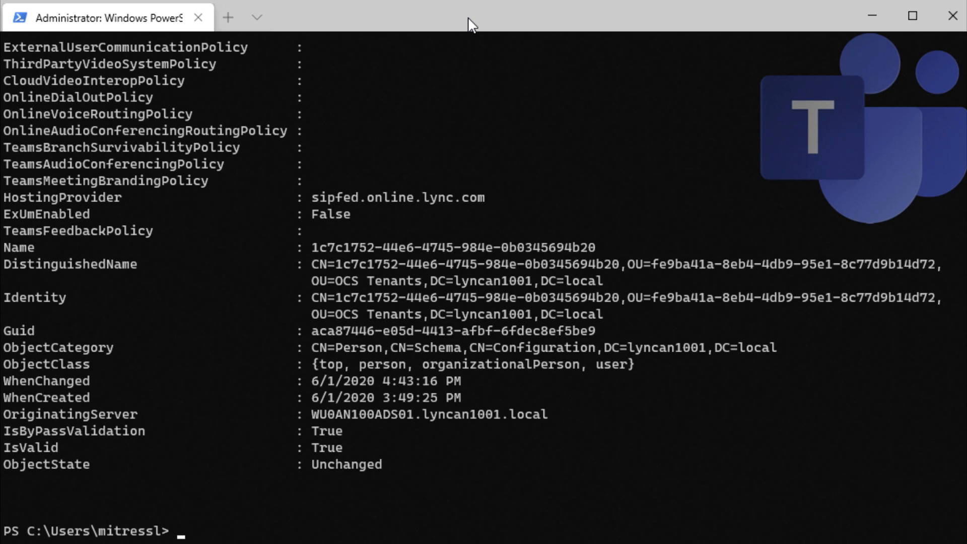
# Step: Query Get-CsOnlineUser for $trmbx again, now showing hosting provider sipfed.online.lync.com and policies
pyautogui.write('Get-CsOnlineUser -Identity $trmbx')
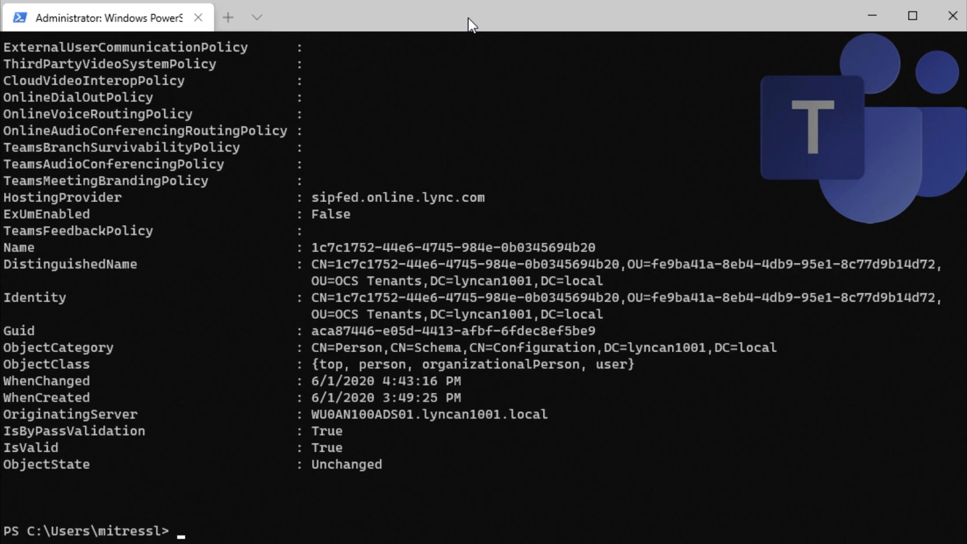
pyautogui.scroll(3)
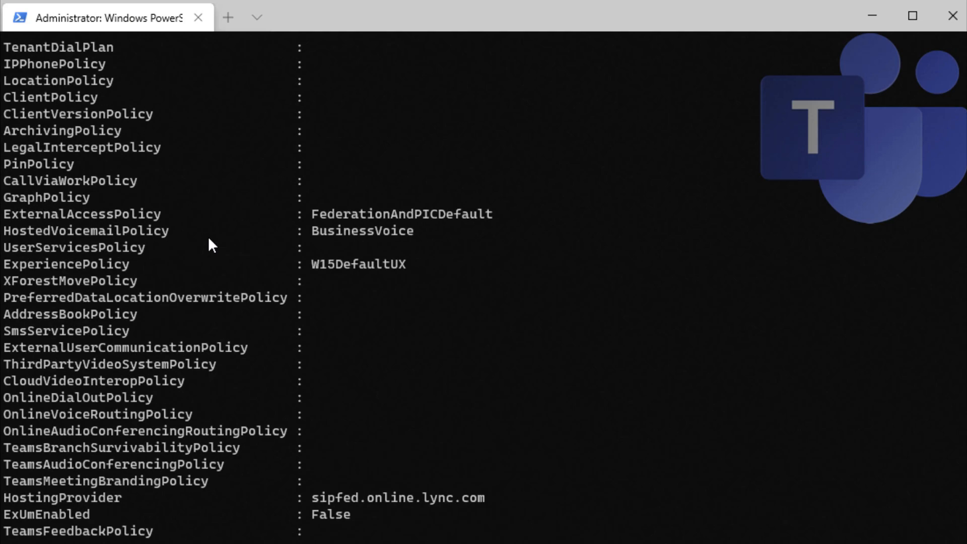
pyautogui.scroll(3)
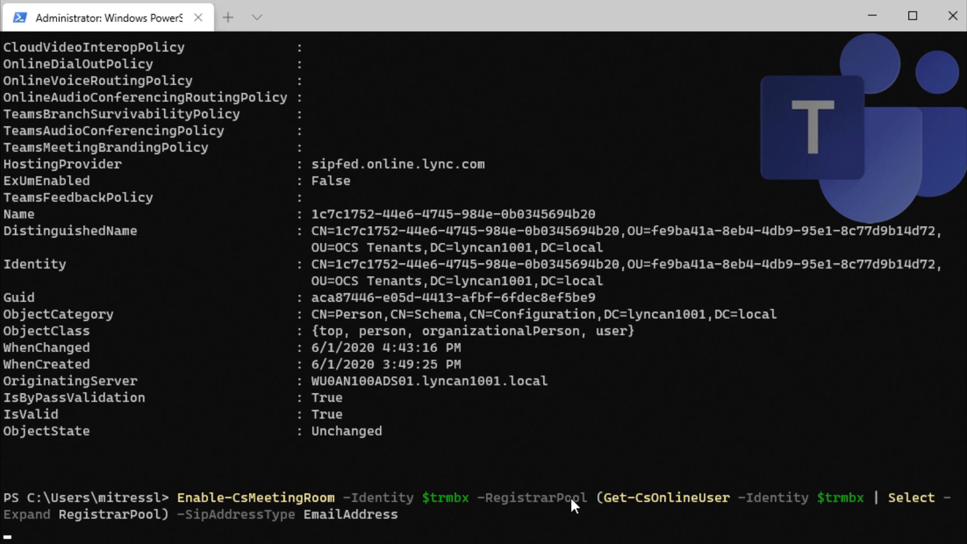
# Step: Run Enable-CsMeetingRoom for $trmbx with its RegistrarPool and an EmailAddress SIP address type
pyautogui.press('Return')
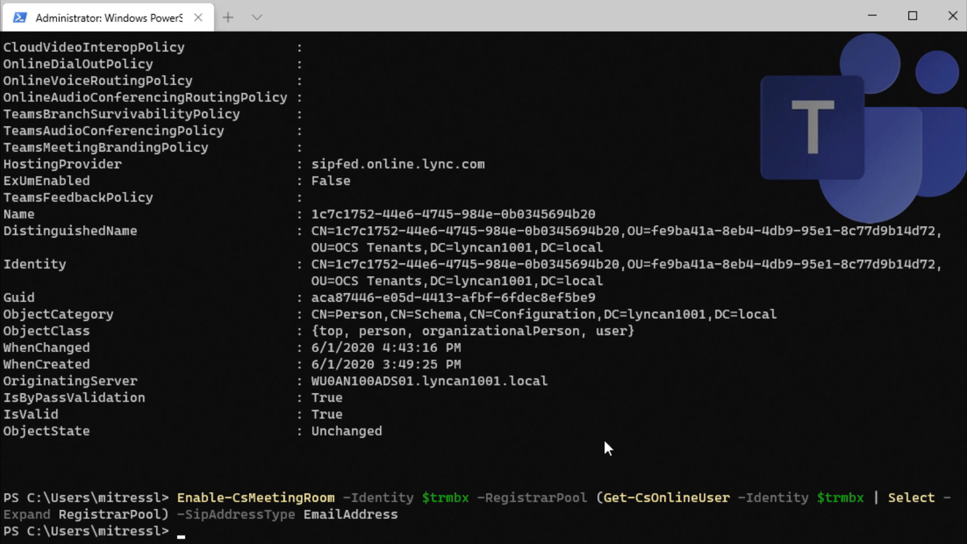
pyautogui.moveTo(517, 501)
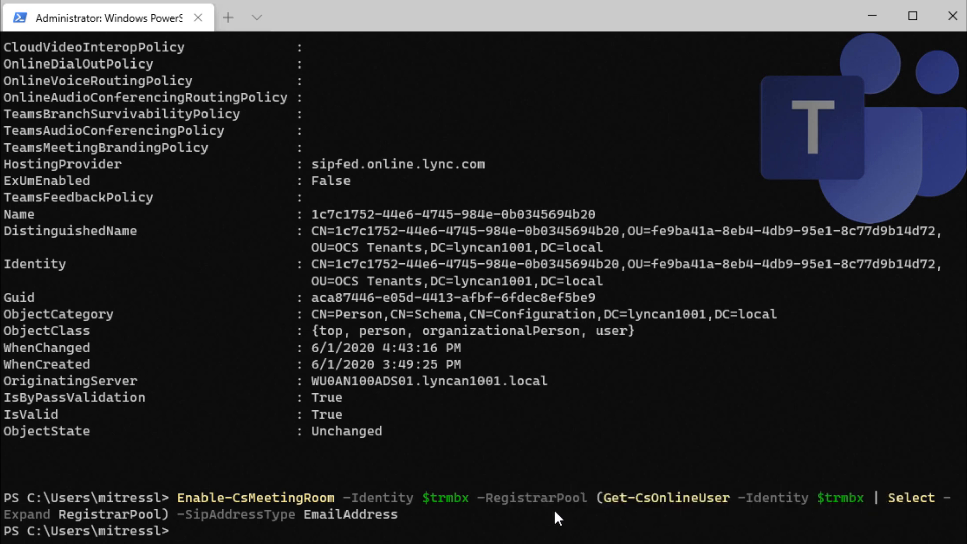
pyautogui.moveTo(380, 510)
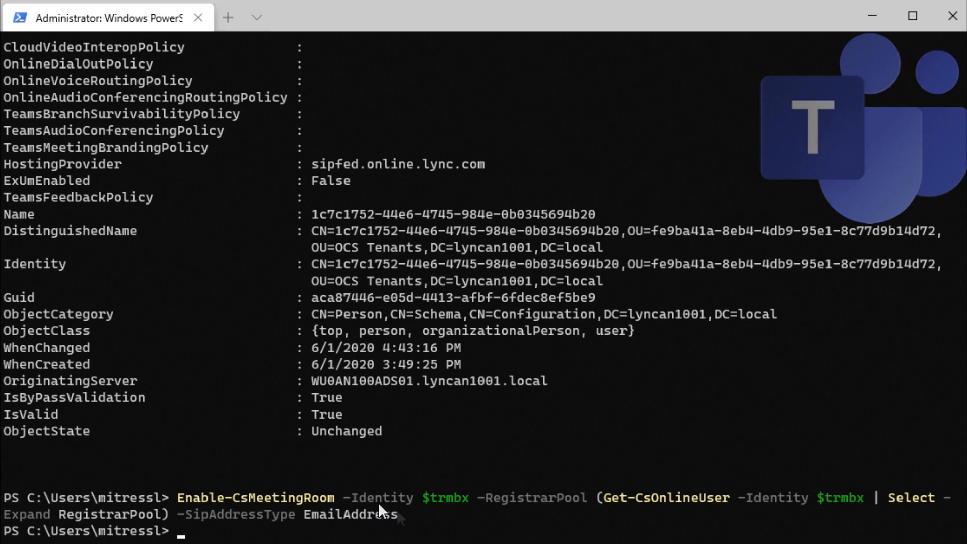
pyautogui.moveTo(465, 534)
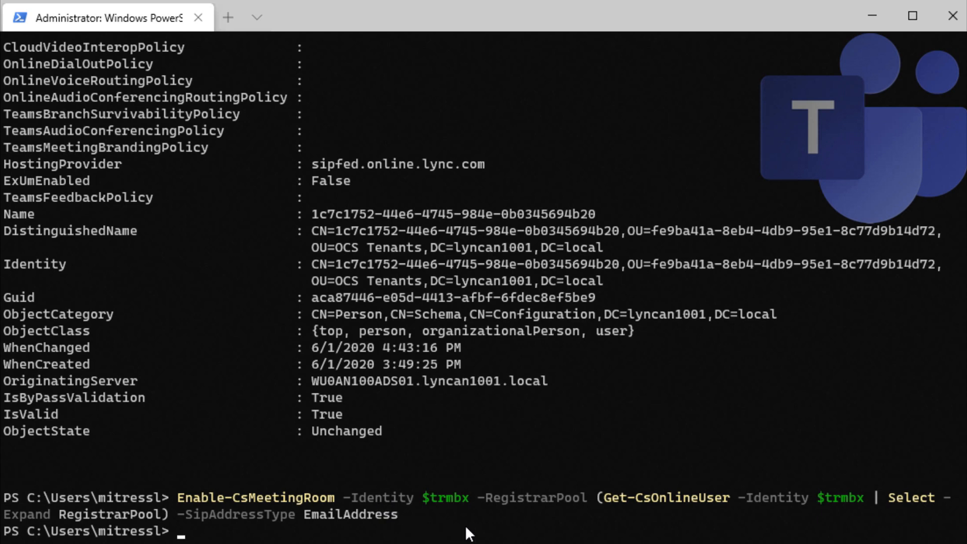